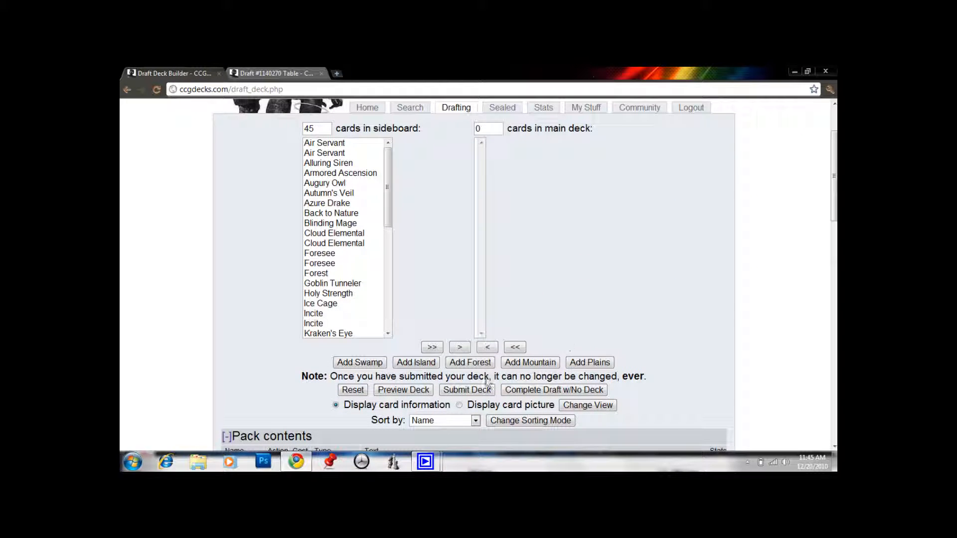
Sort the 45-card draft pool by Converted Cost and scroll to the Pack contents table.
click(474, 421)
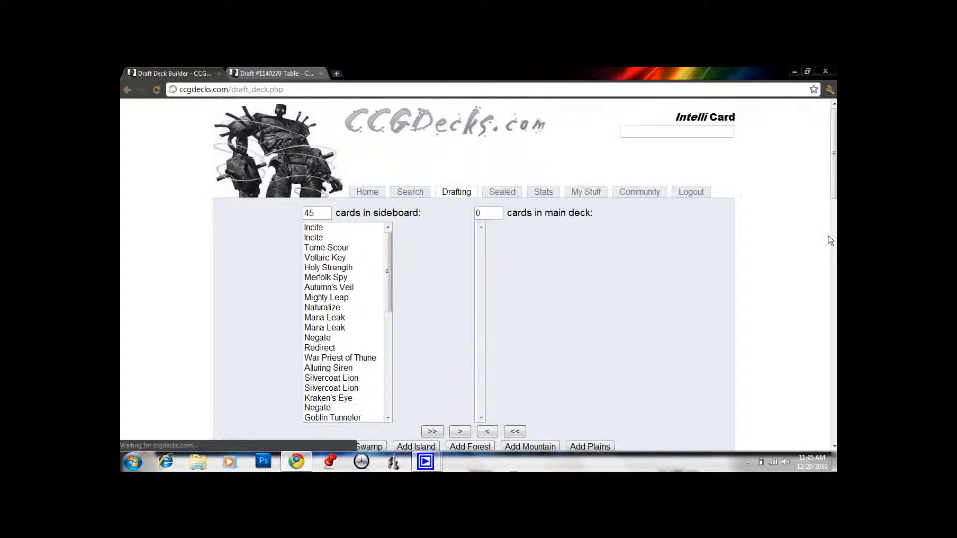
scroll(down, 3)
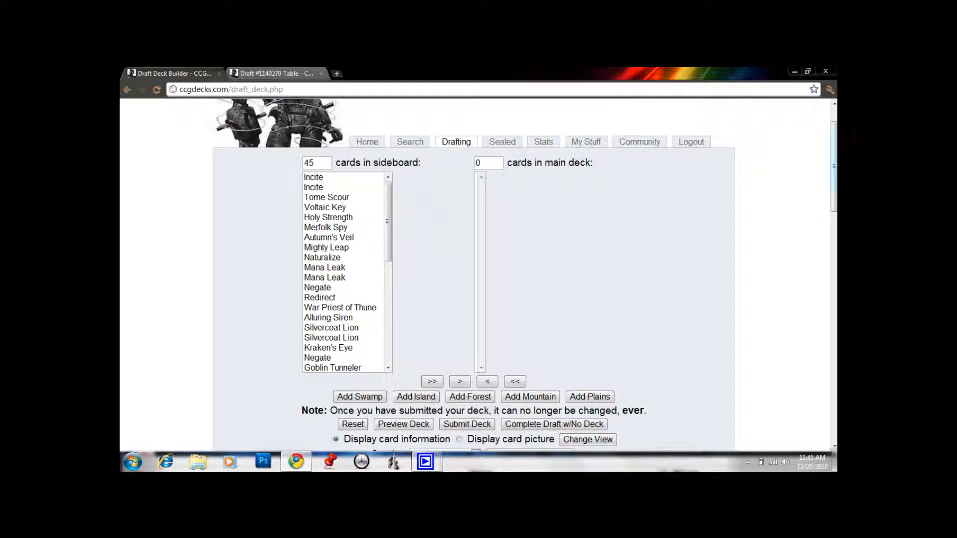
scroll(down, 3)
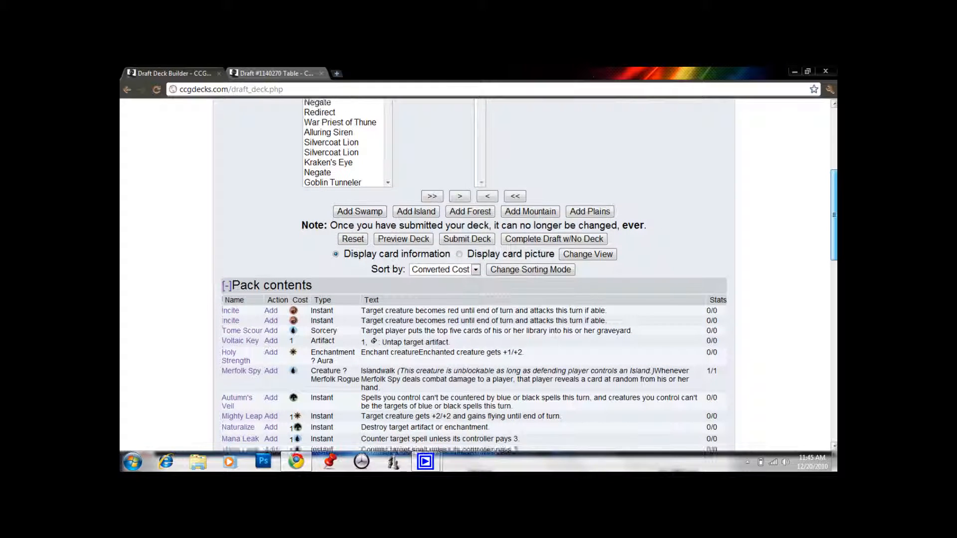
scroll(down, 3)
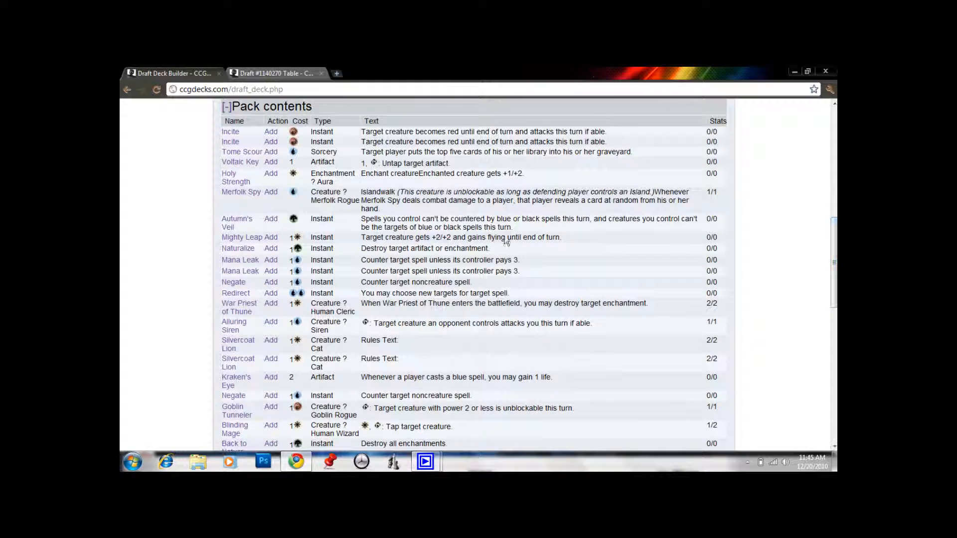
mouse_move(209, 195)
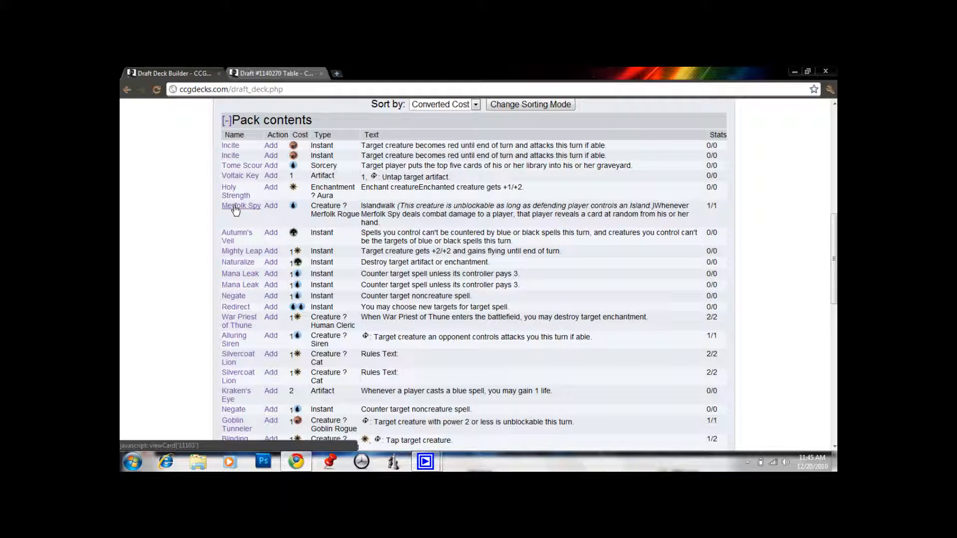
mouse_move(741, 122)
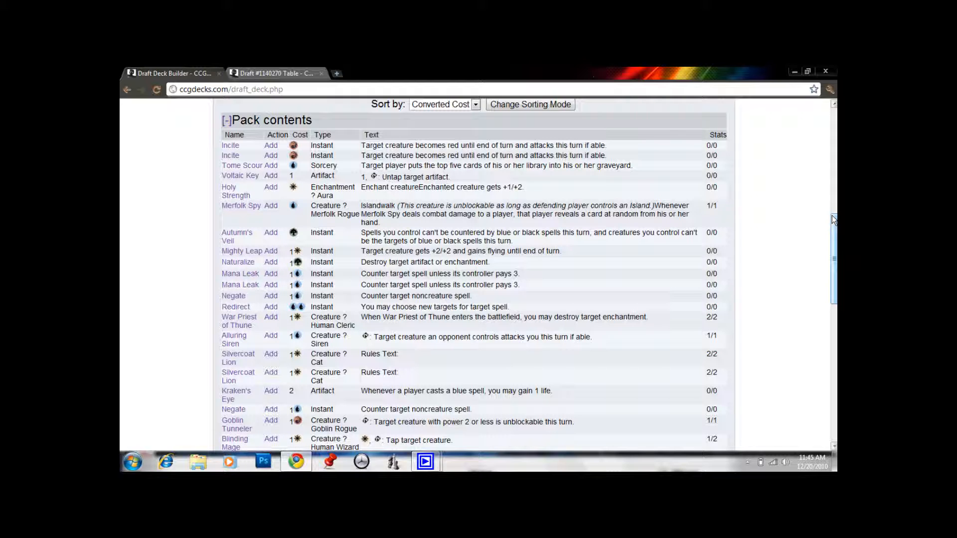
scroll(down, 3)
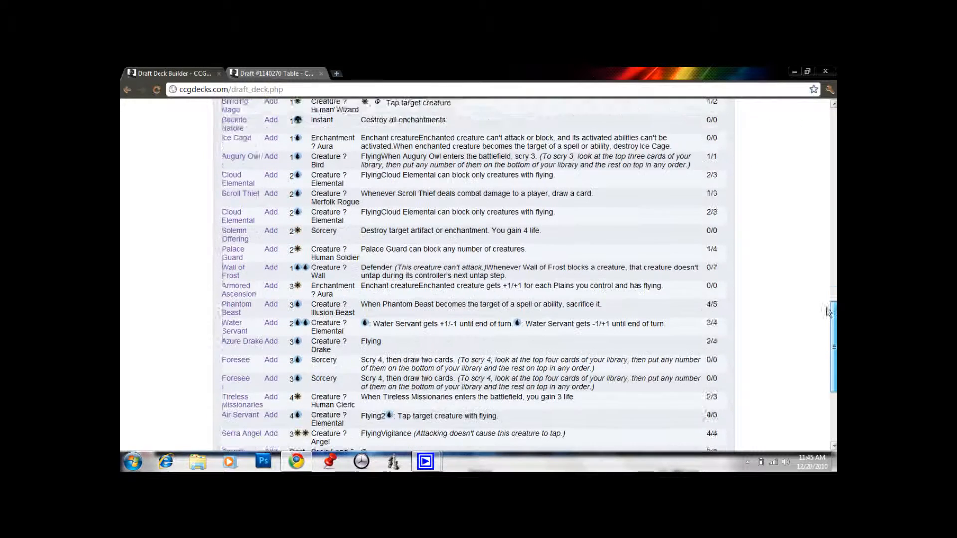
scroll(down, 3)
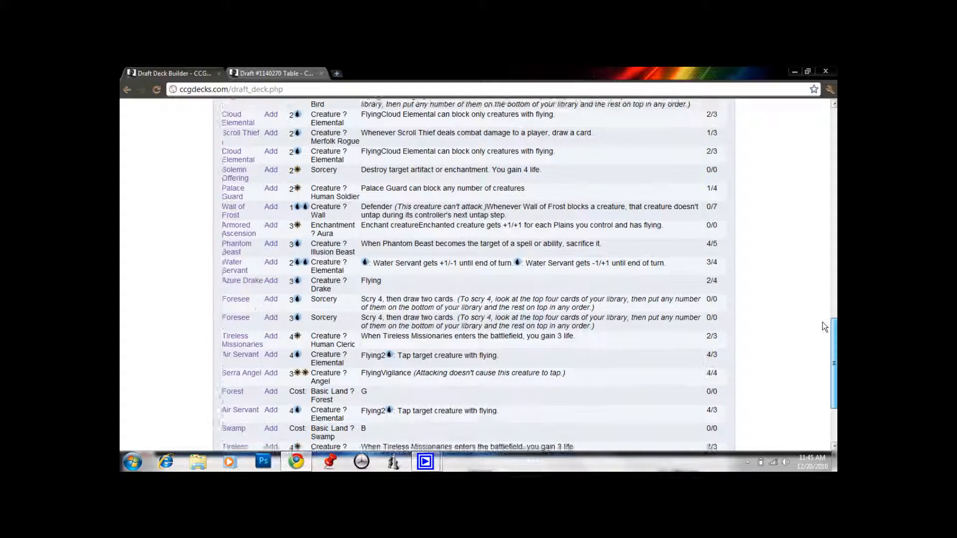
scroll(down, 3)
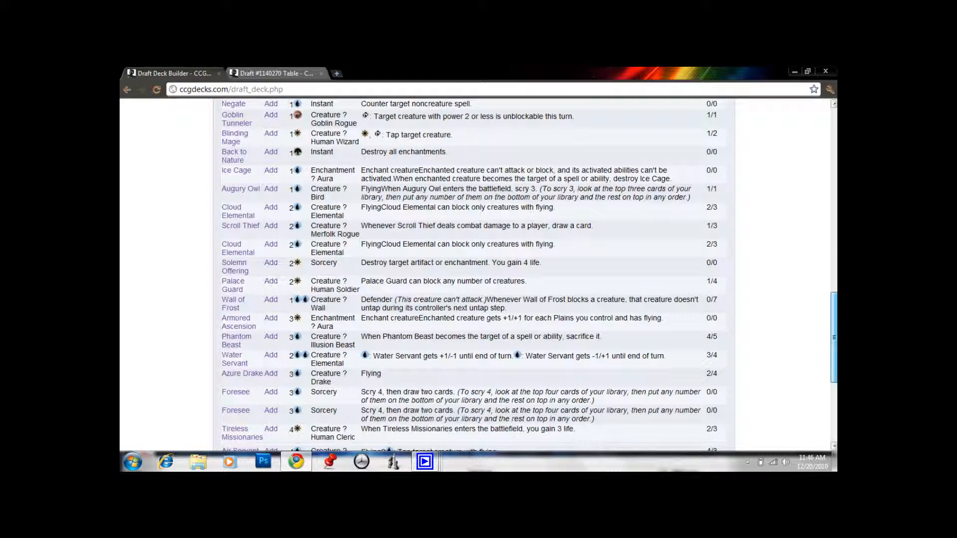
scroll(down, 3)
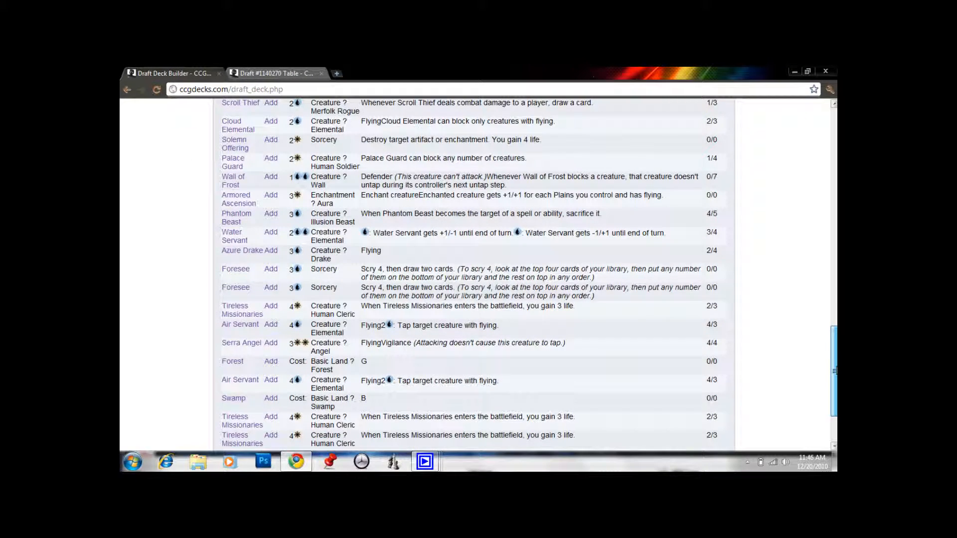
scroll(up, 3)
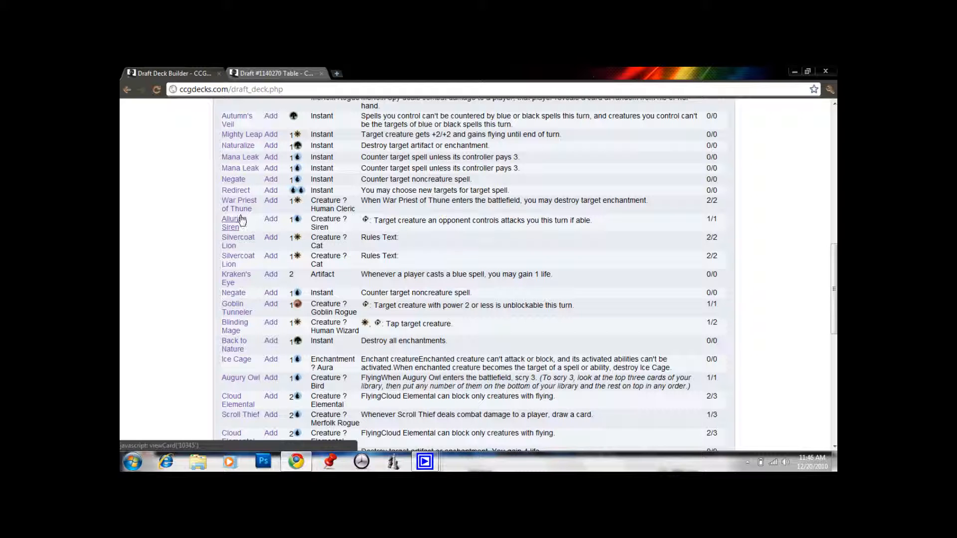
mouse_move(828, 300)
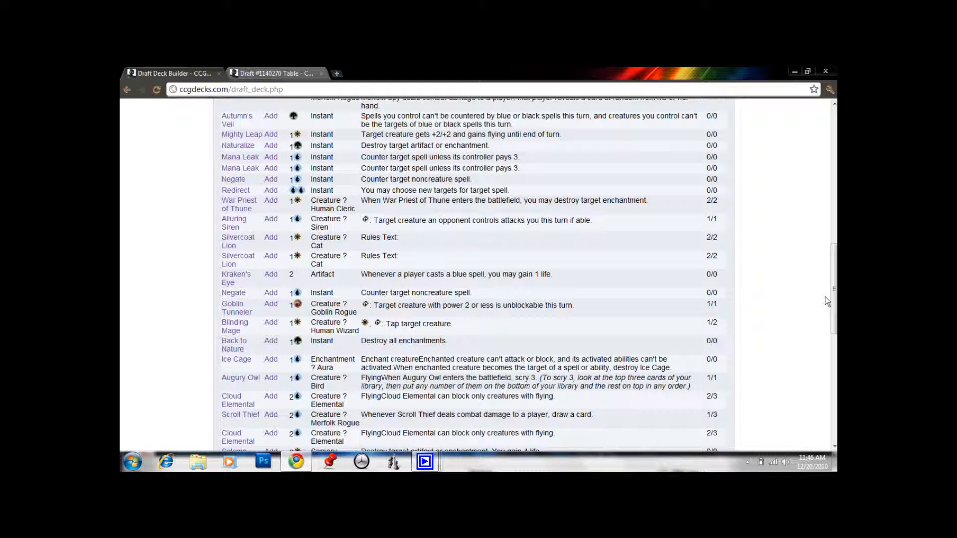
scroll(down, 3)
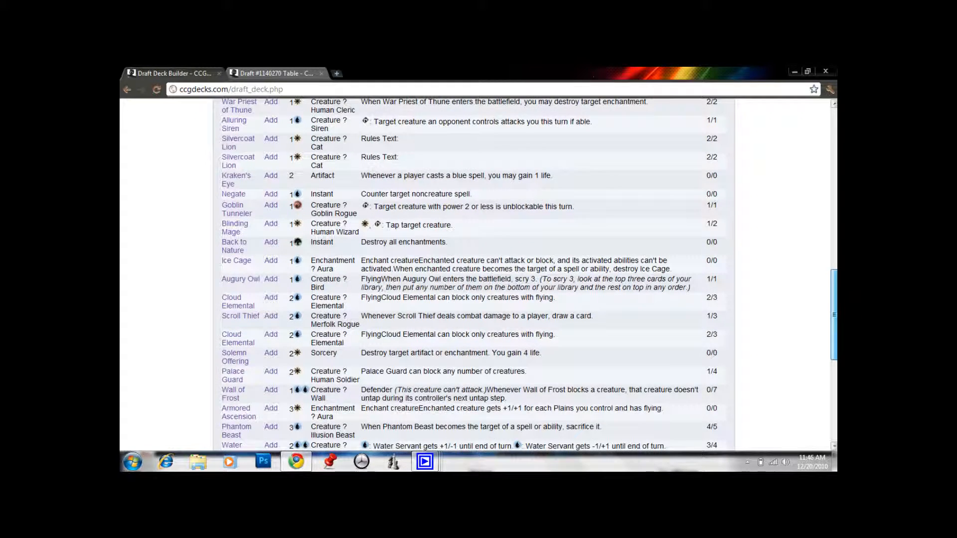
scroll(down, 3)
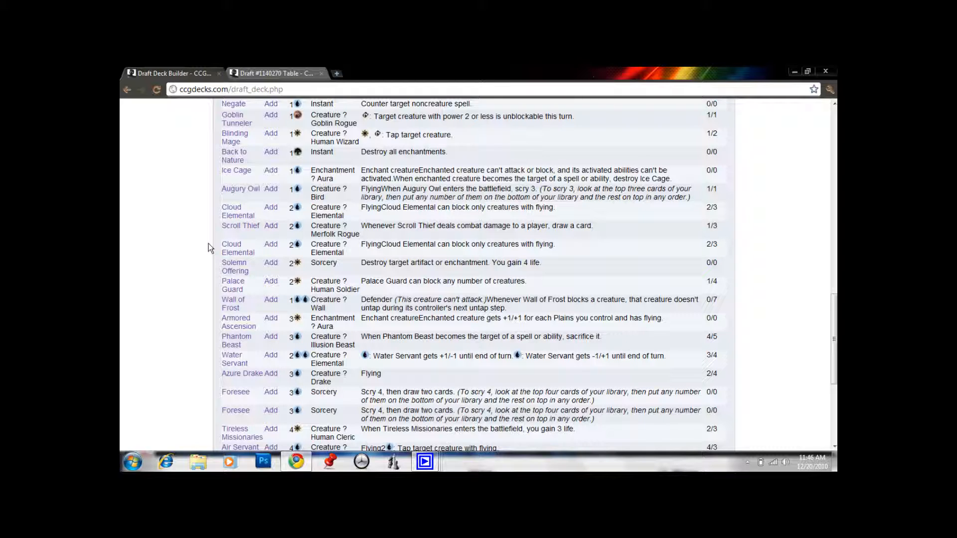
mouse_move(241, 189)
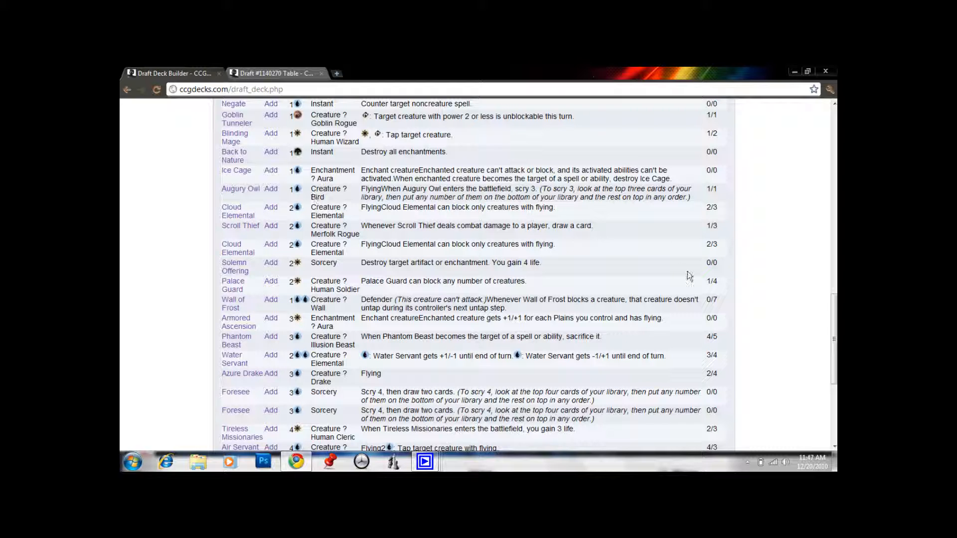
scroll(down, 3)
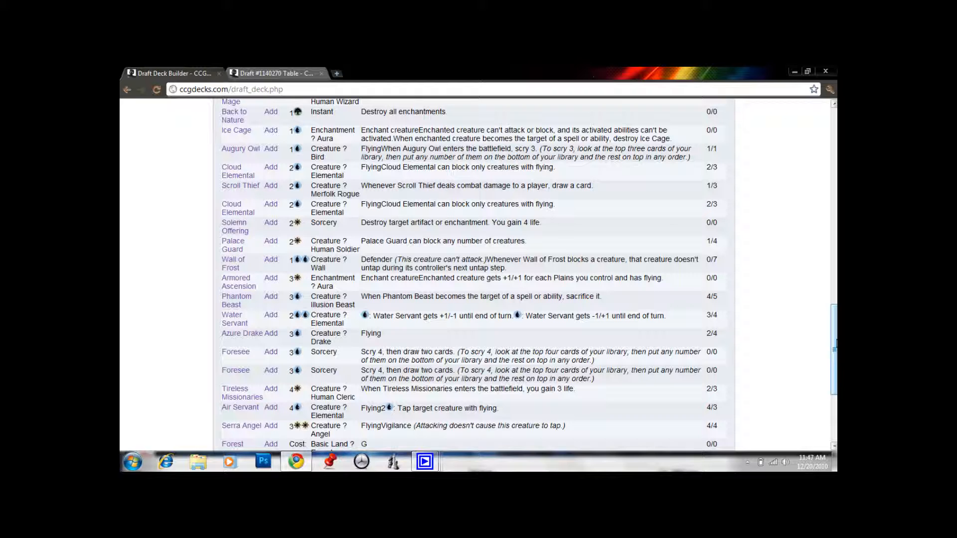
Scroll past Pack contents back toward the sideboard and main deck list boxes.
scroll(down, 3)
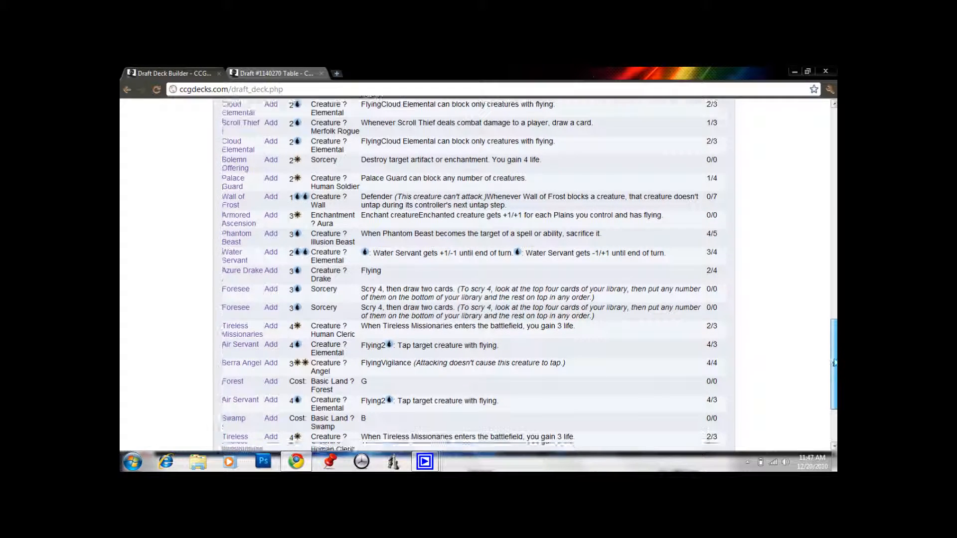
scroll(down, 3)
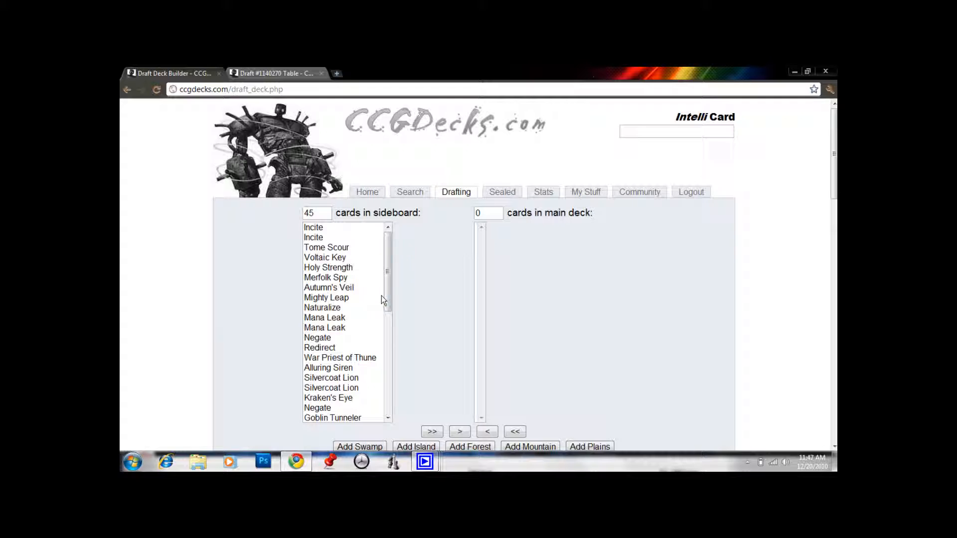
Move Triskelion, both Air Servants and Serra Angel from the sideboard into the main deck.
scroll(down, 3)
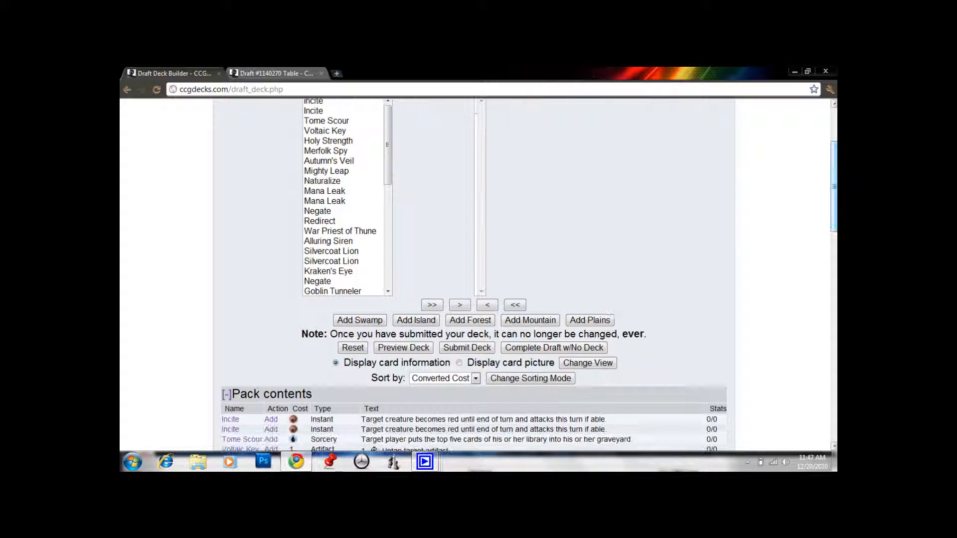
scroll(down, 3)
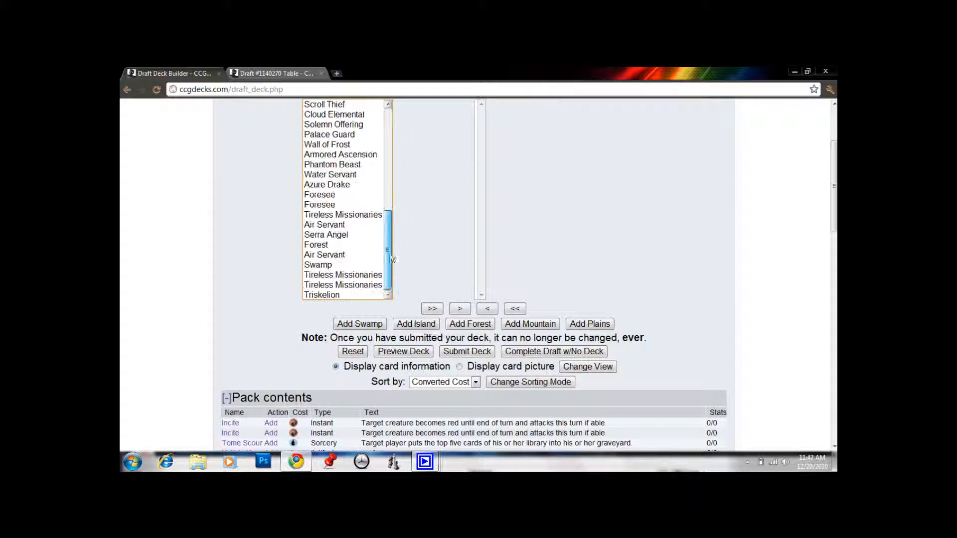
click(322, 295)
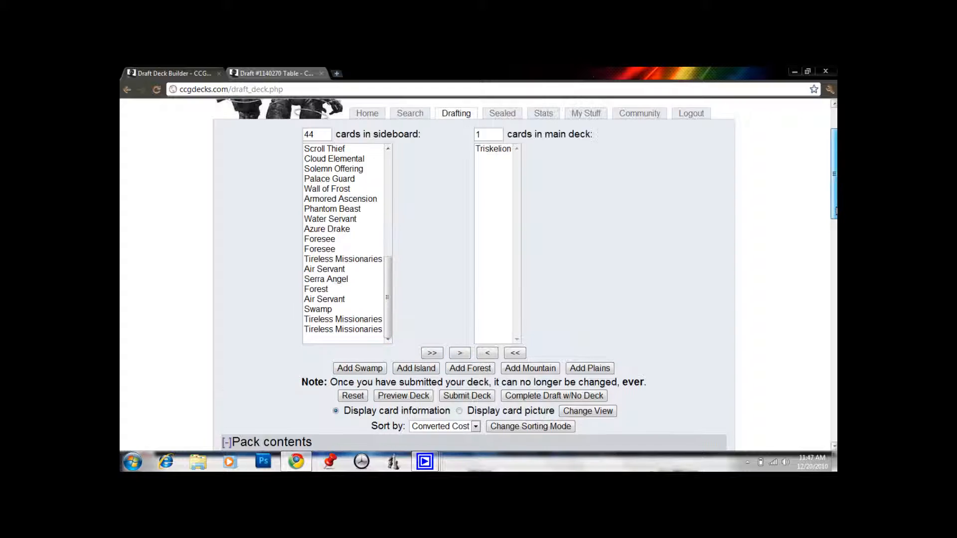
scroll(down, 3)
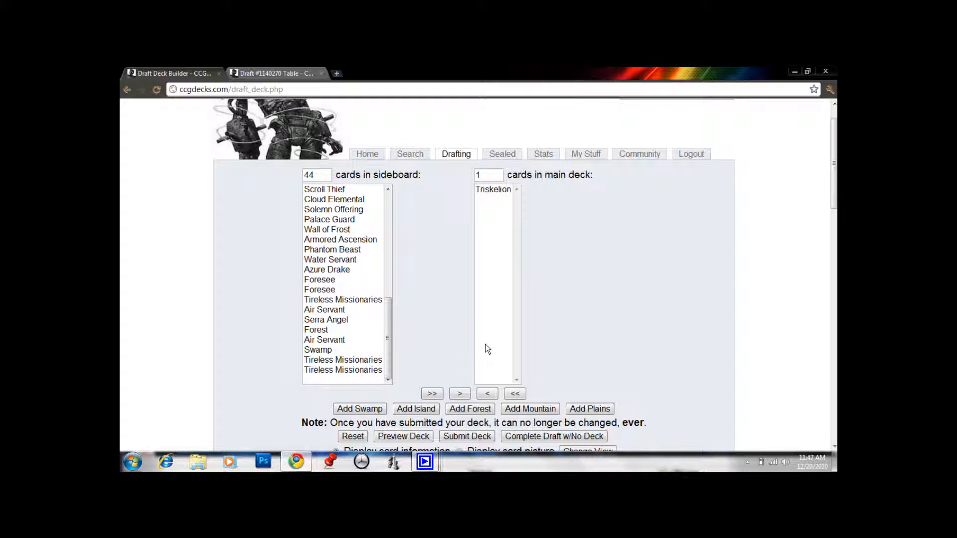
mouse_move(310, 347)
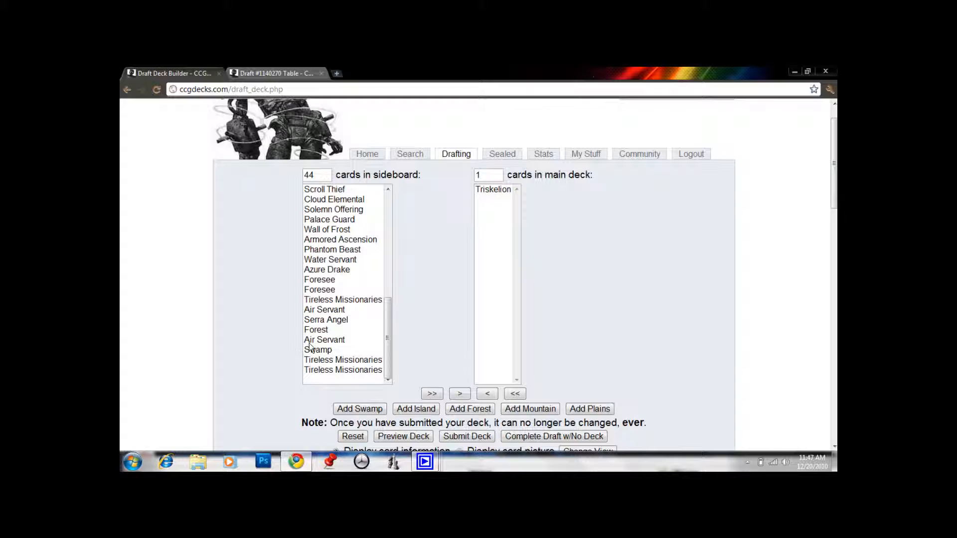
click(324, 340)
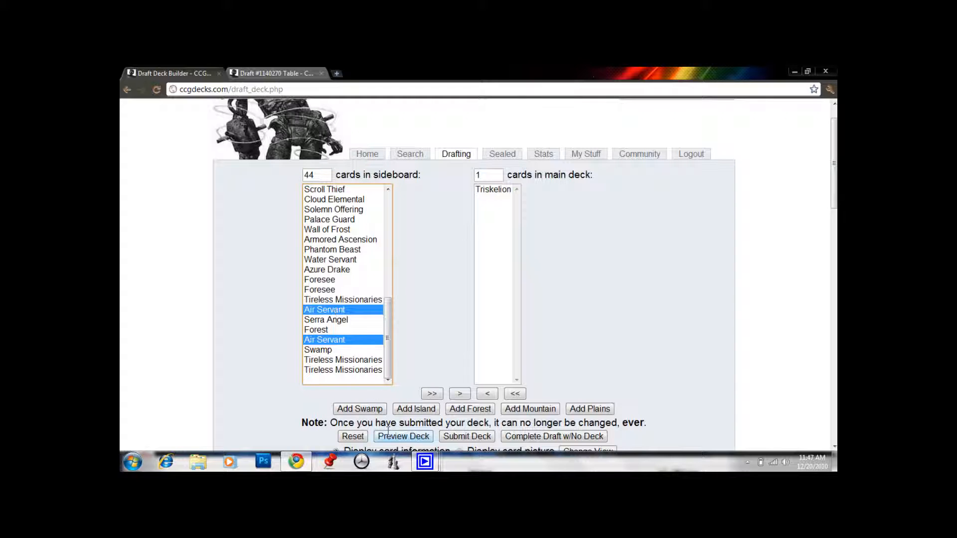
click(431, 393)
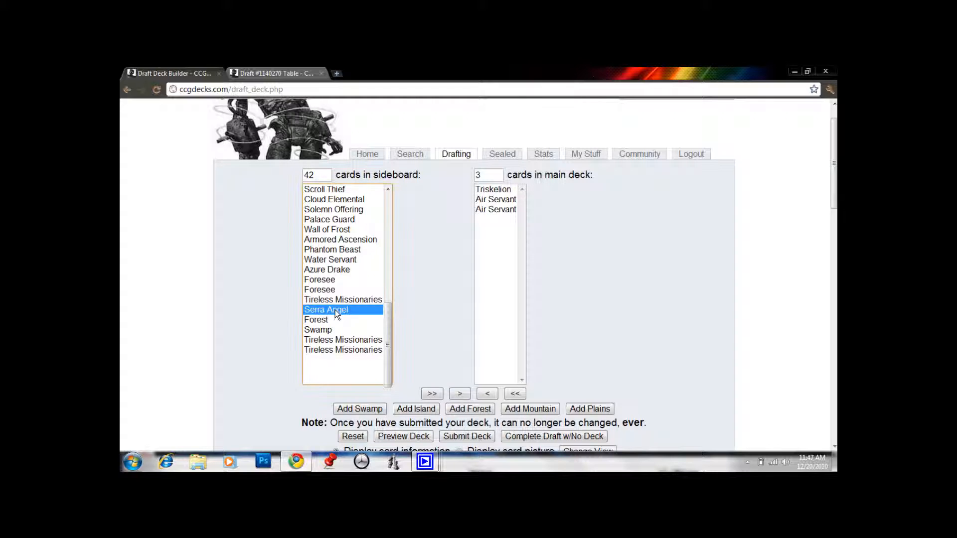
click(458, 393)
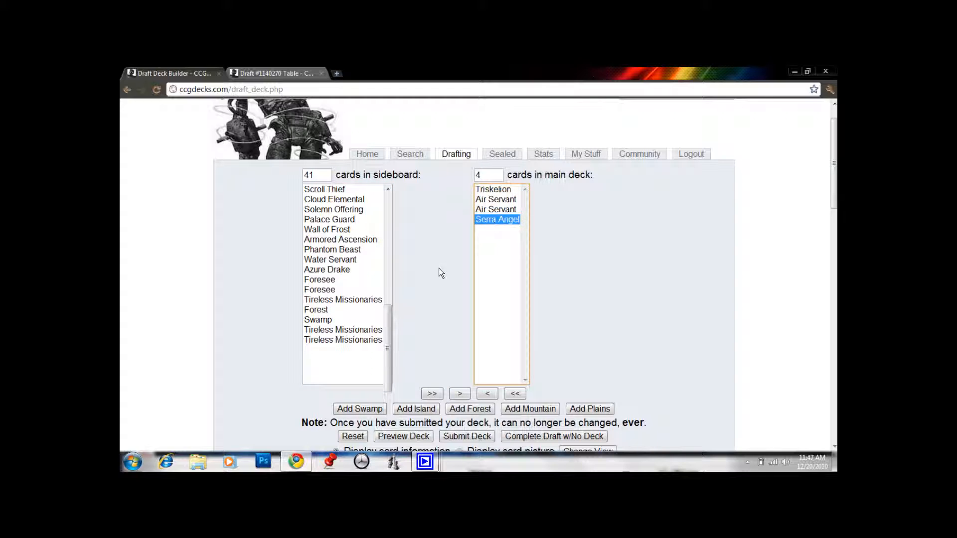
mouse_move(333, 309)
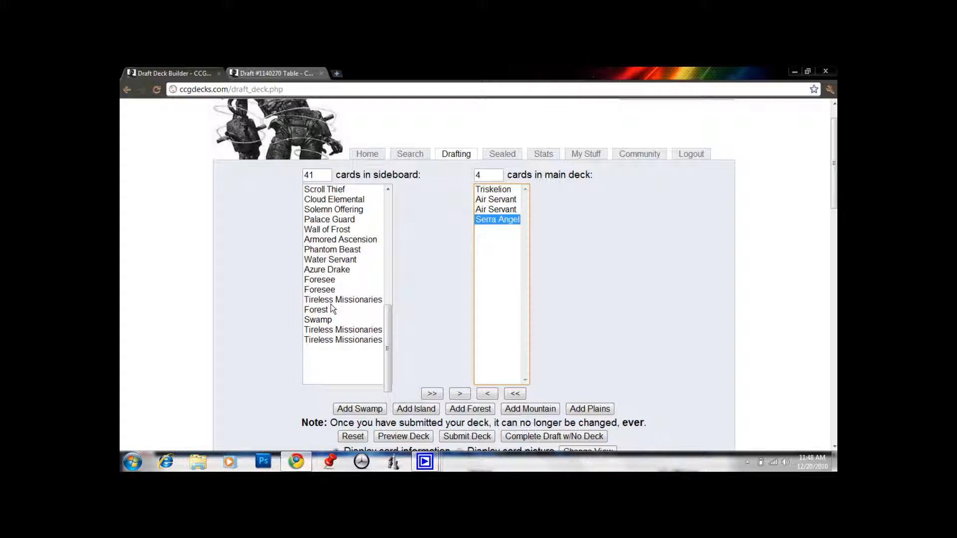
Move Armored Ascension, Water Servant, Azure Drake, both Foresees and the Cloud Elementals into the main deck.
click(319, 289)
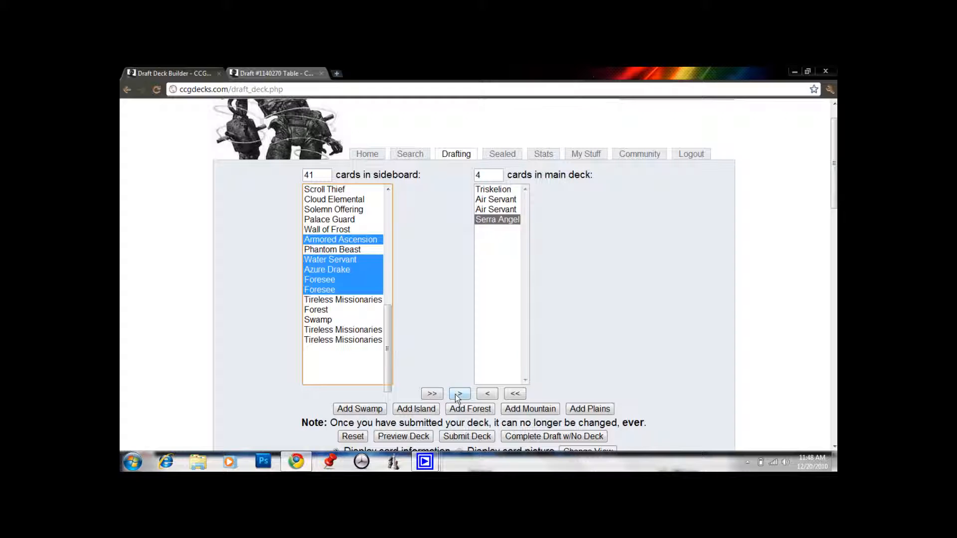
click(458, 394)
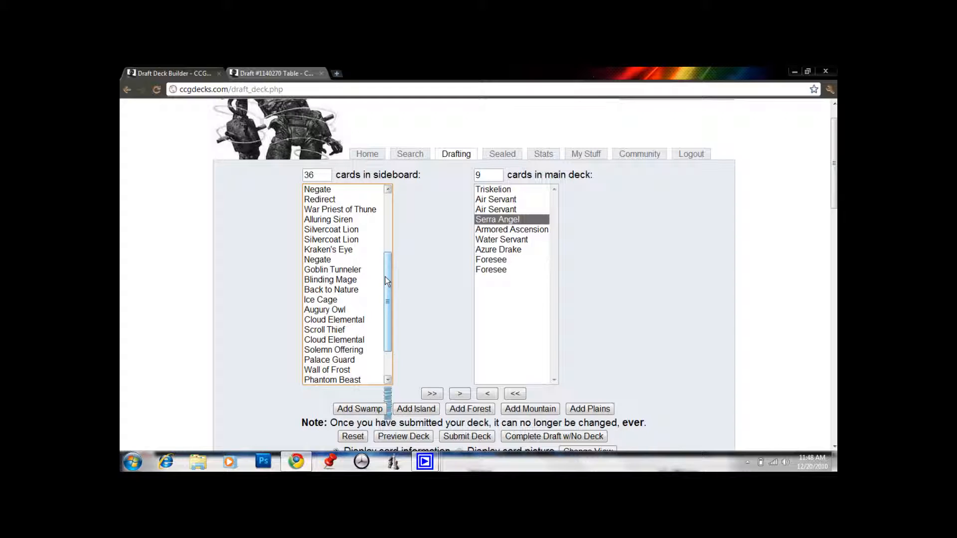
mouse_move(386, 286)
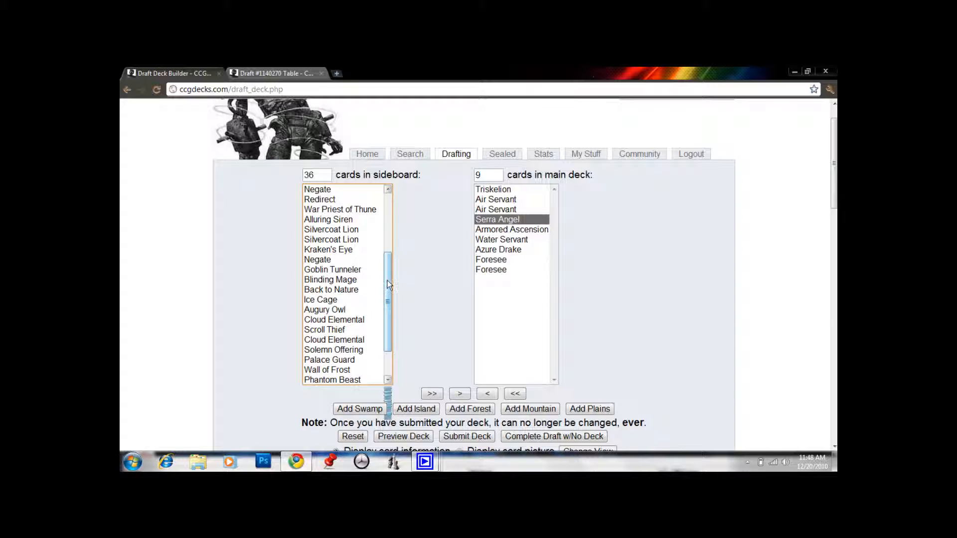
scroll(down, 3)
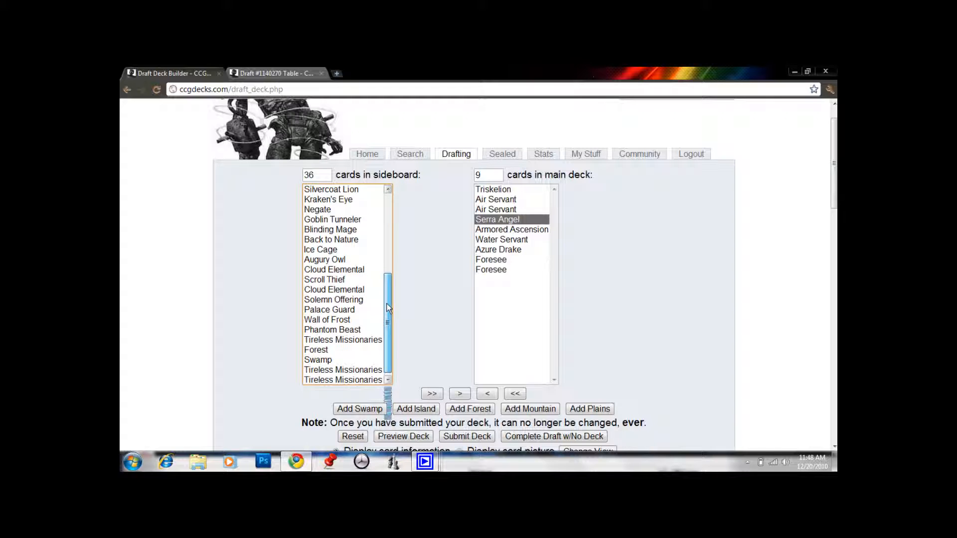
click(327, 330)
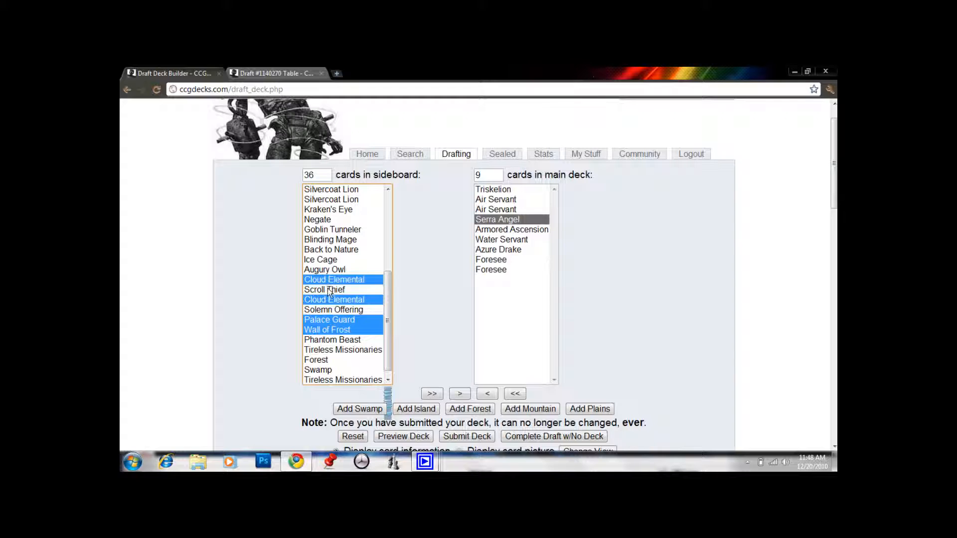
click(459, 392)
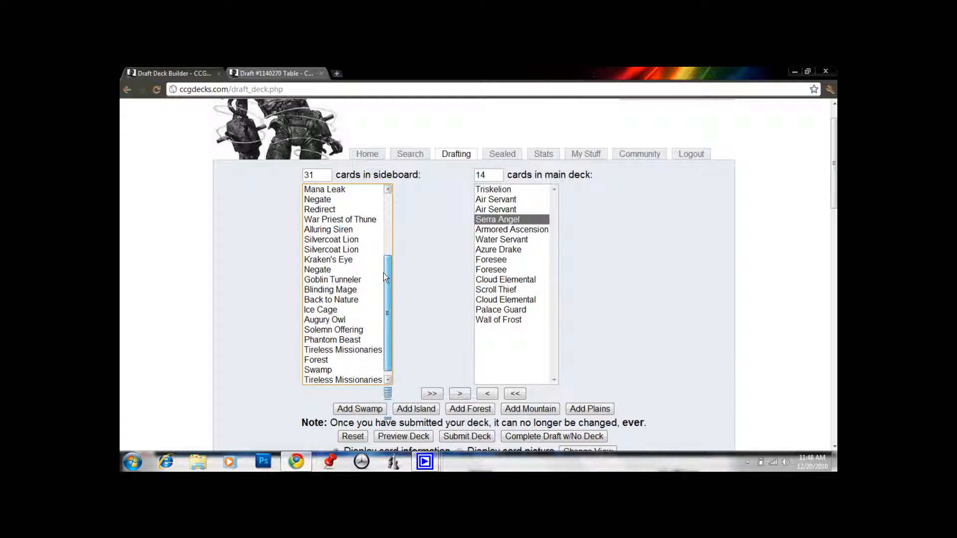
Select Augury Owl, Blinding Mage, Negate and the other remaining playables to reach a 22-card main deck.
scroll(down, 3)
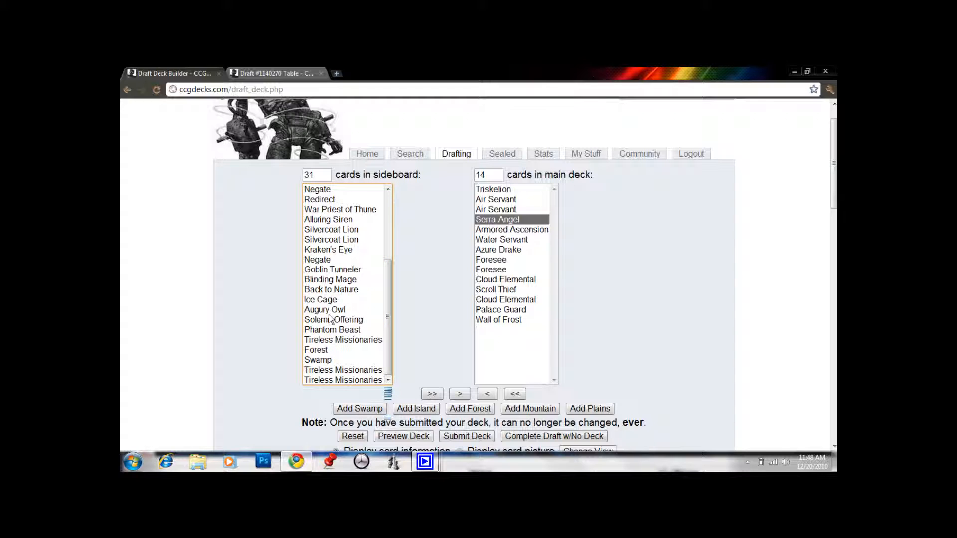
click(325, 308)
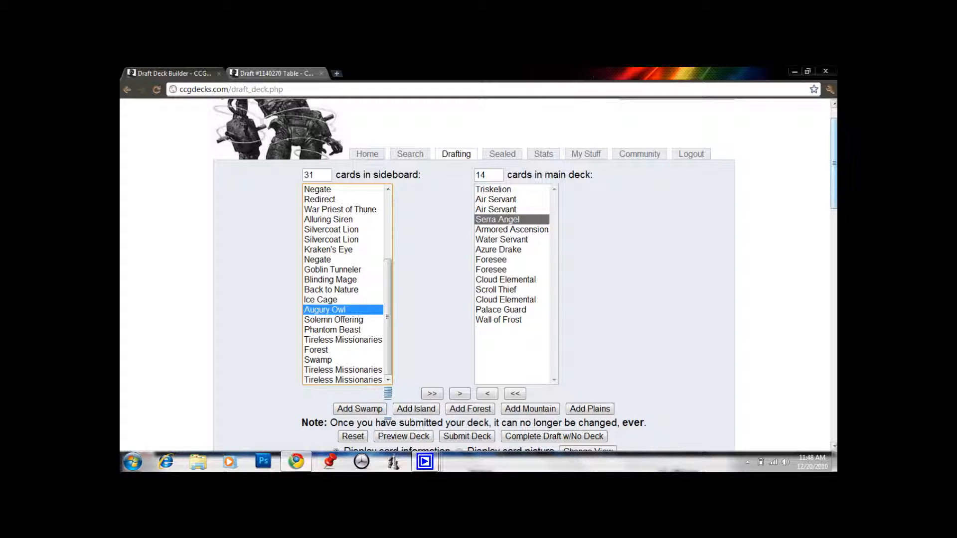
scroll(down, 3)
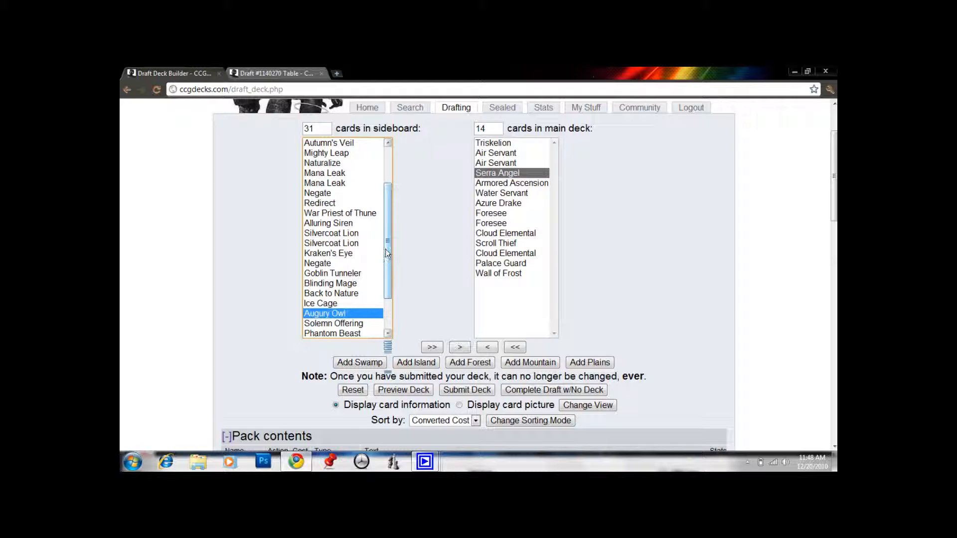
scroll(down, 3)
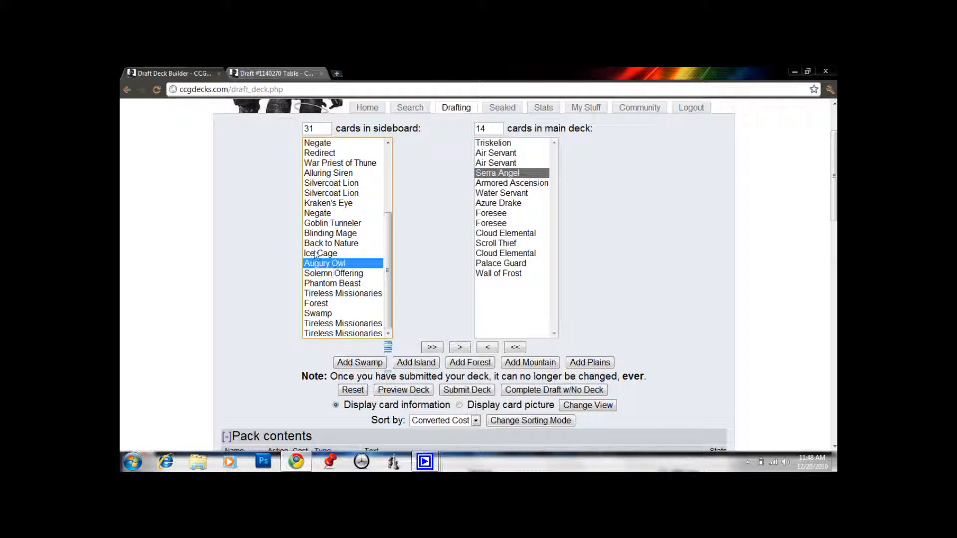
mouse_move(336, 230)
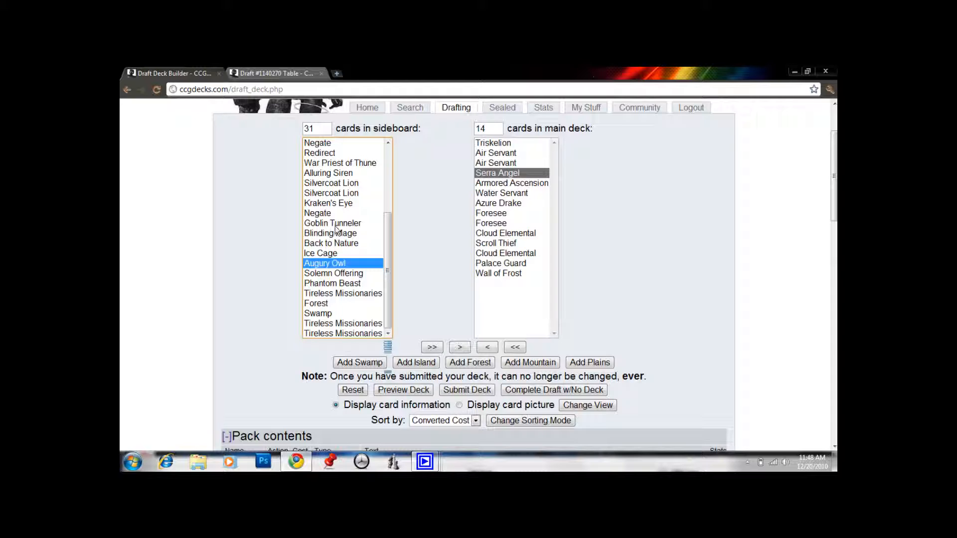
click(317, 214)
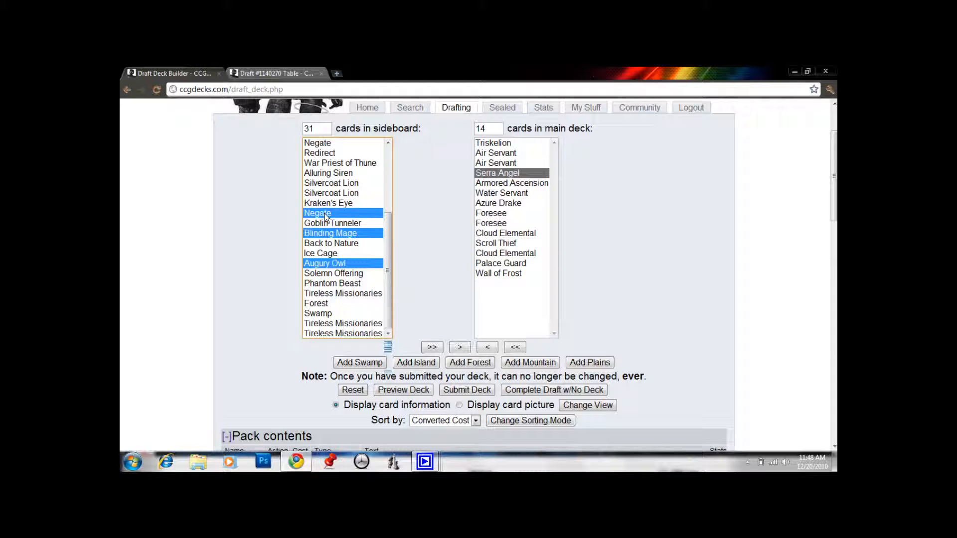
click(340, 162)
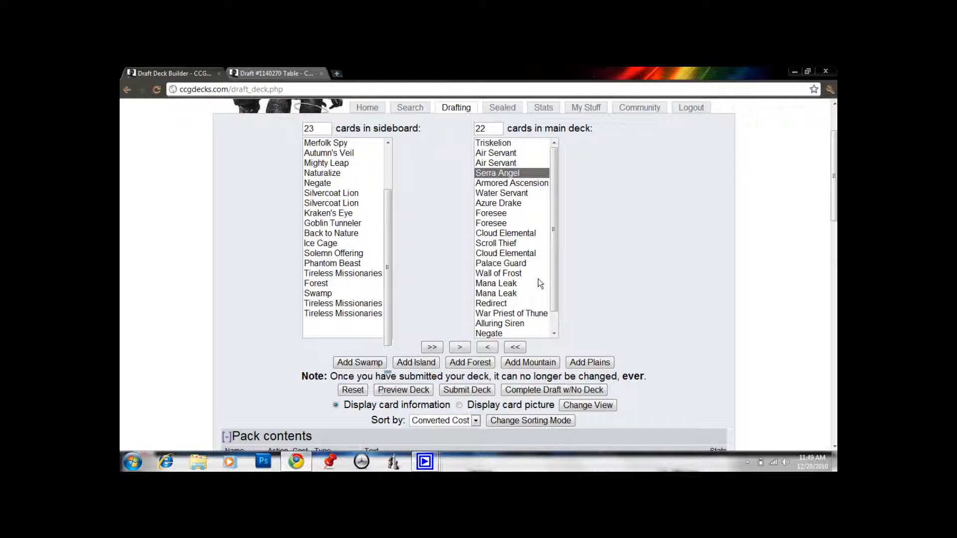
scroll(down, 3)
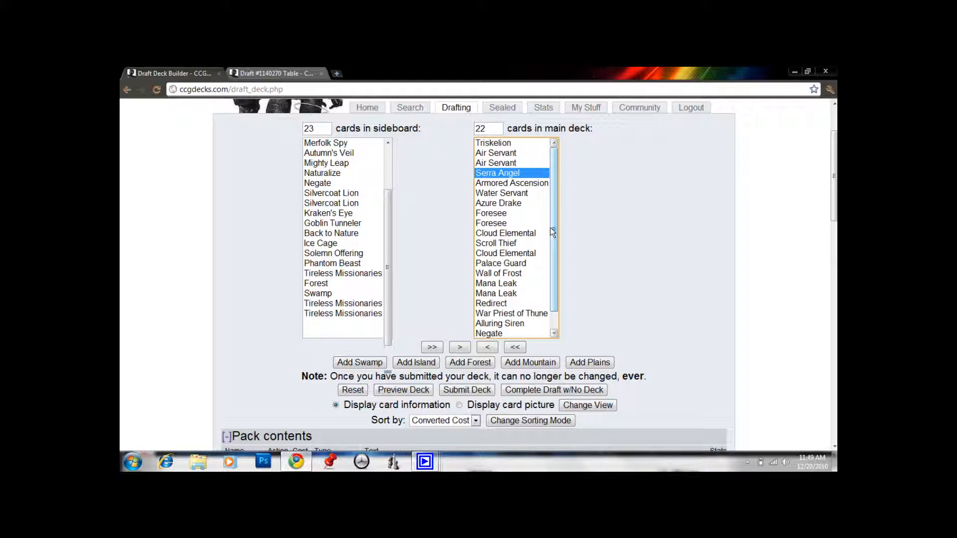
click(492, 214)
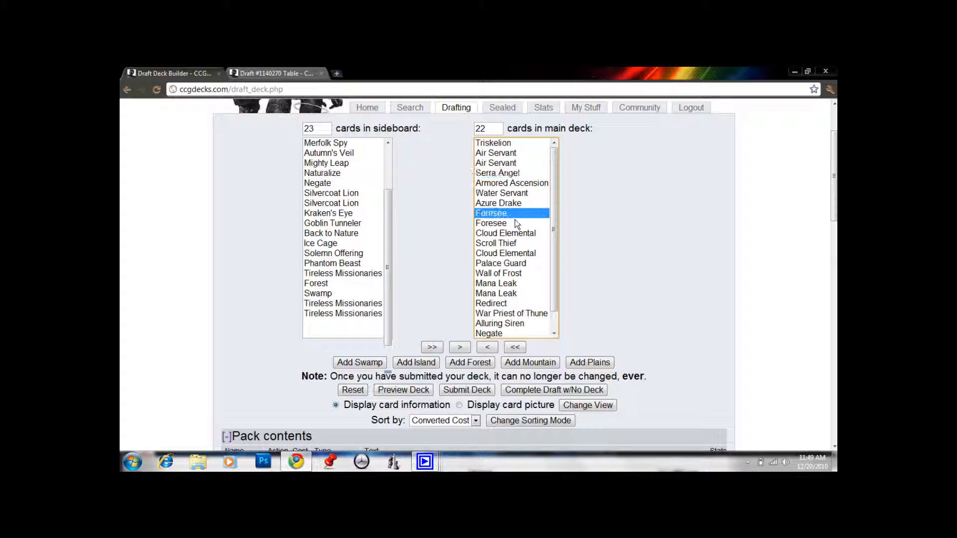
click(490, 222)
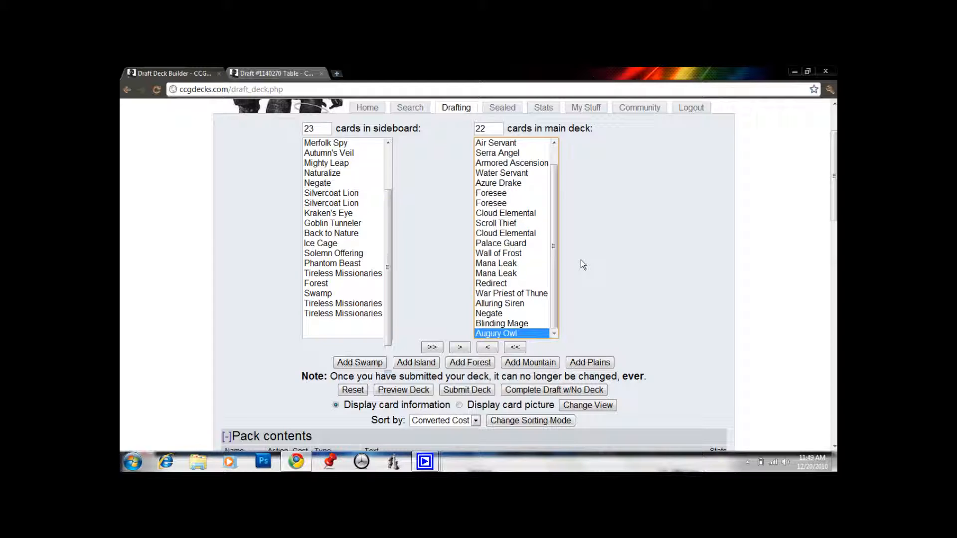
mouse_move(466, 248)
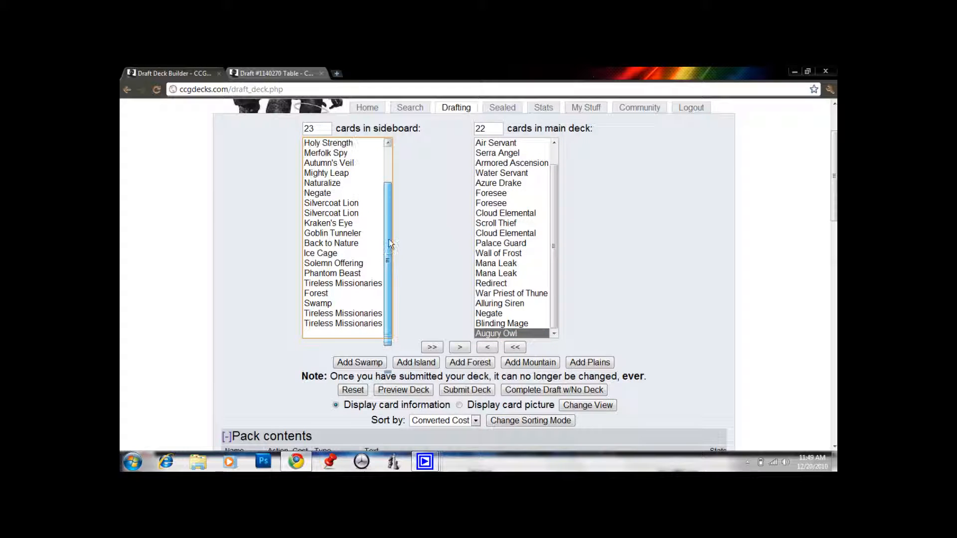
Pass on Ice Cage and move Mighty Leap into the main deck, making 23 cards.
click(320, 252)
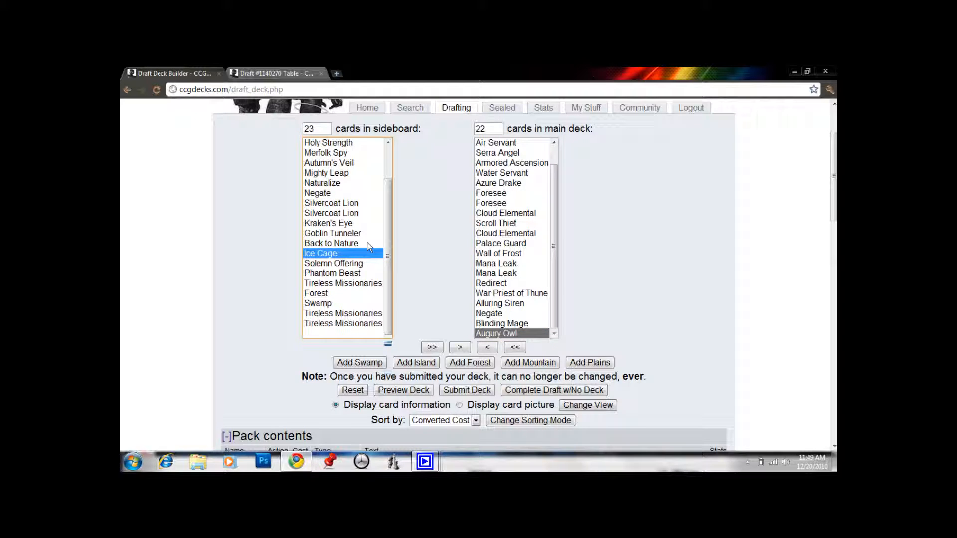
mouse_move(347, 189)
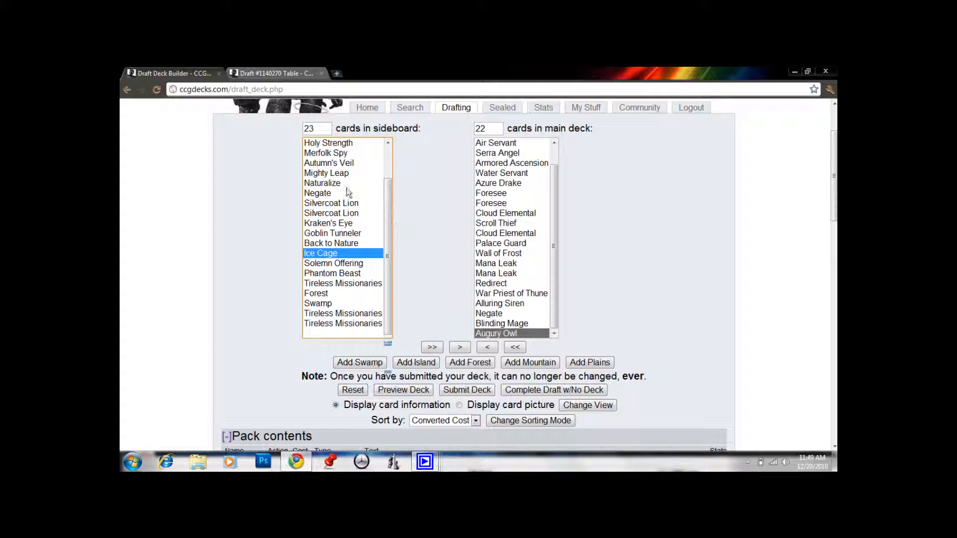
click(327, 173)
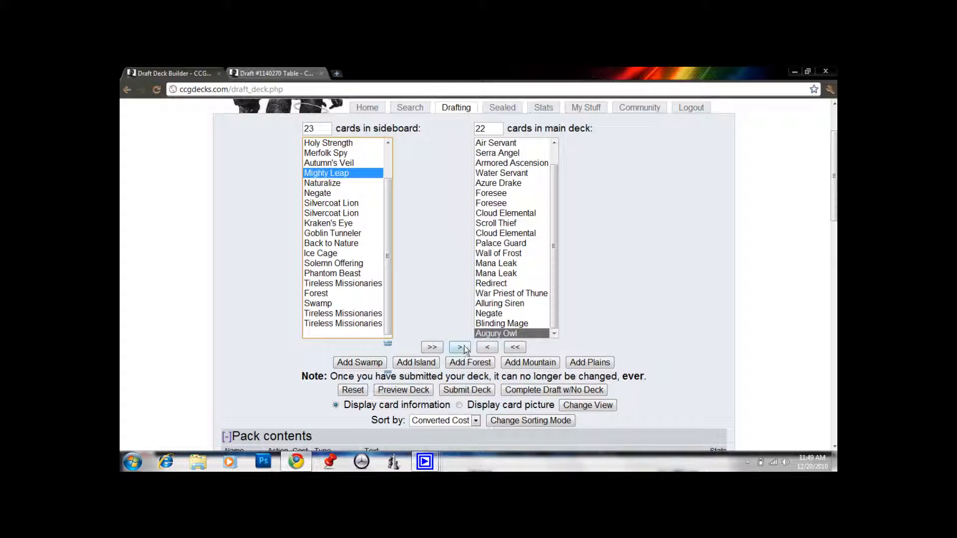
click(458, 347)
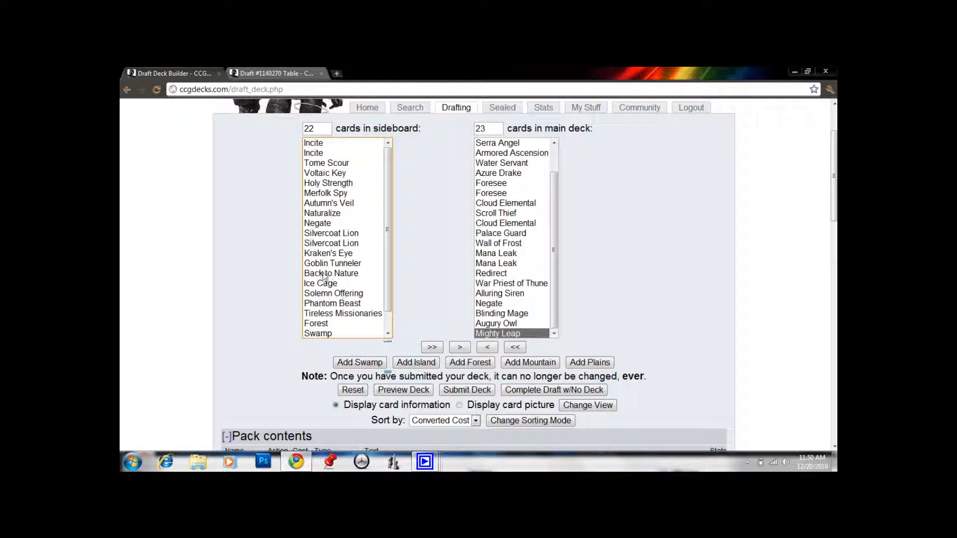
click(320, 283)
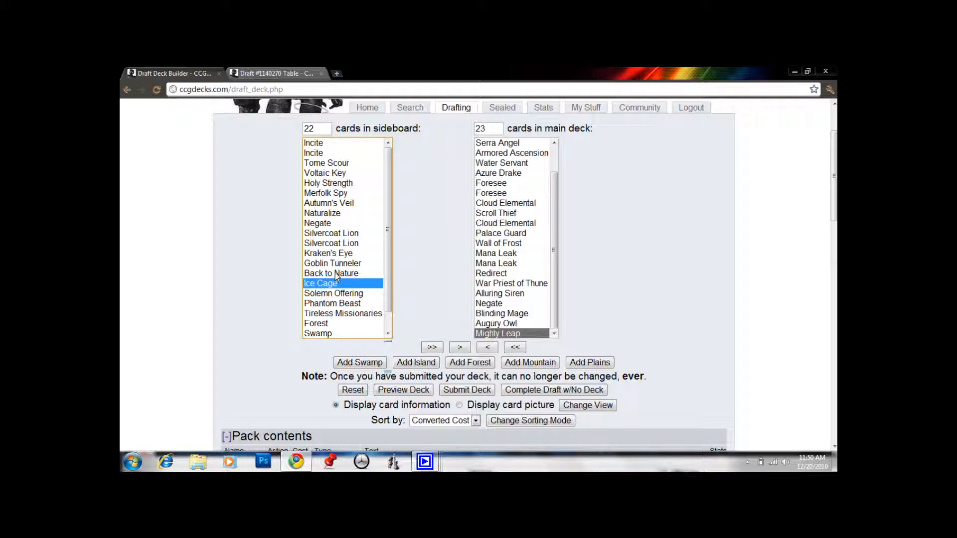
click(331, 244)
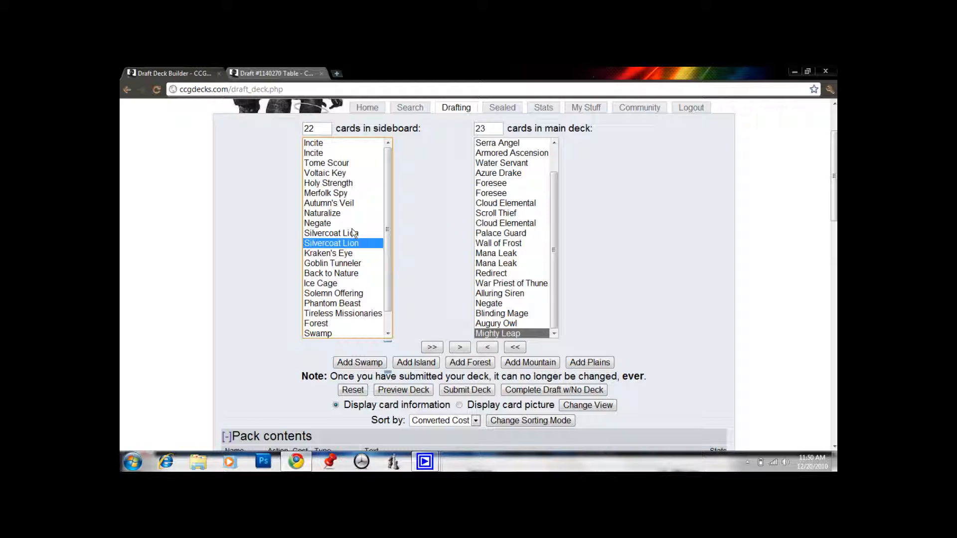
mouse_move(352, 232)
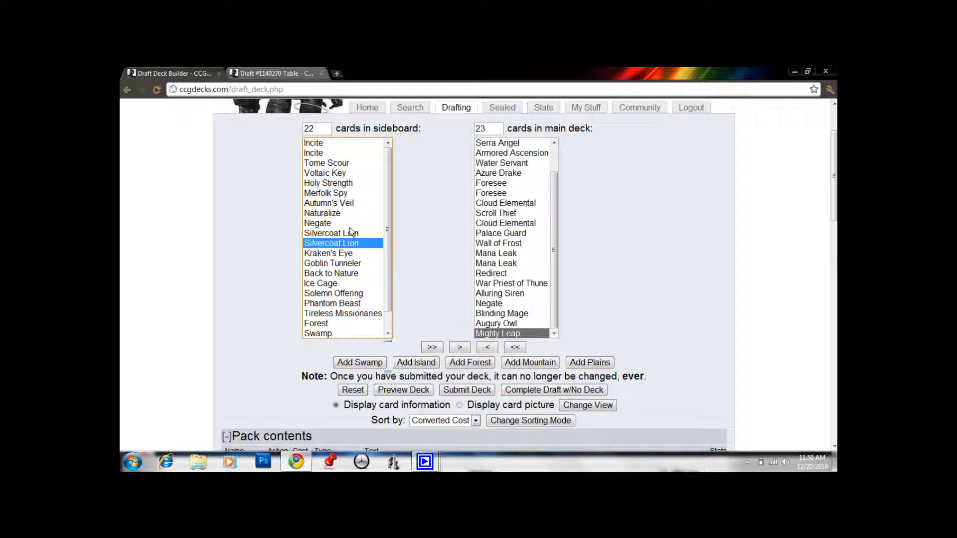
click(328, 183)
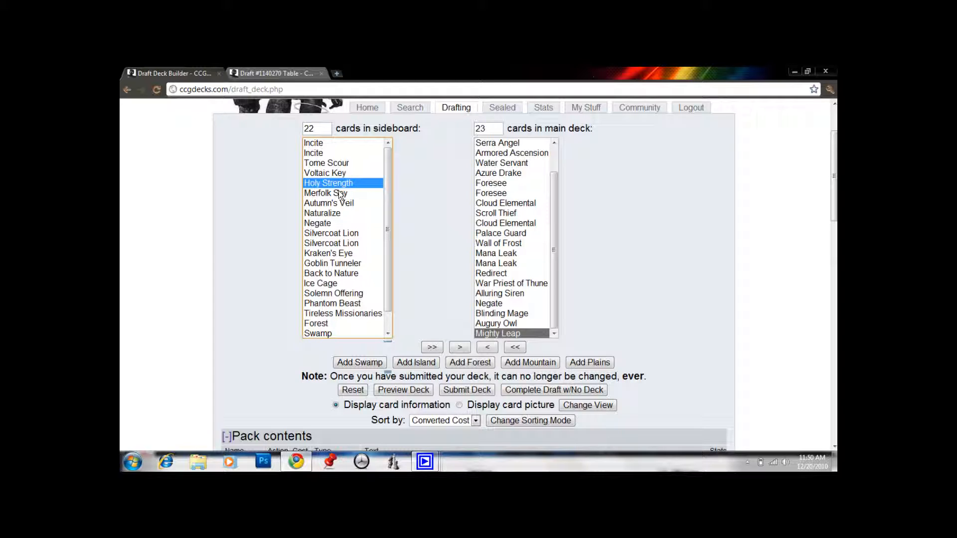
click(324, 192)
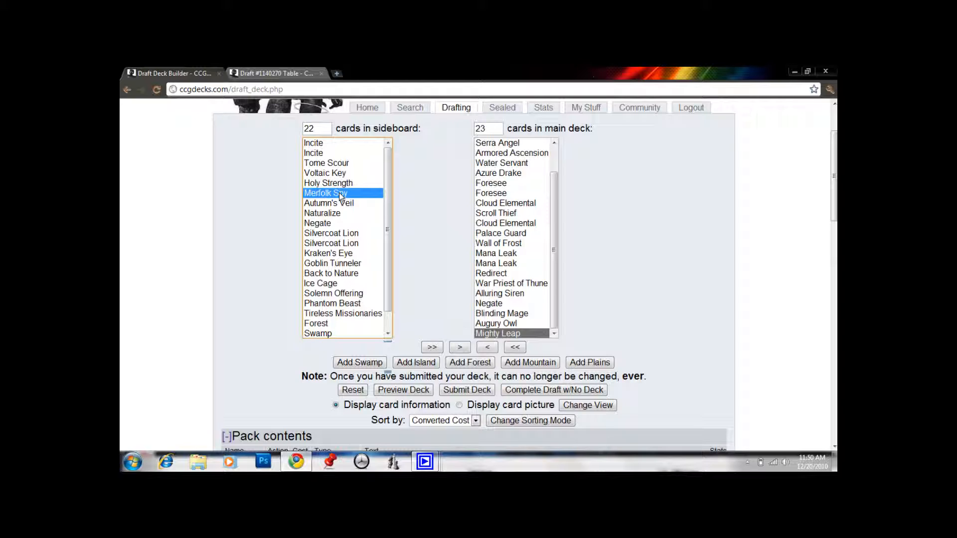
scroll(down, 3)
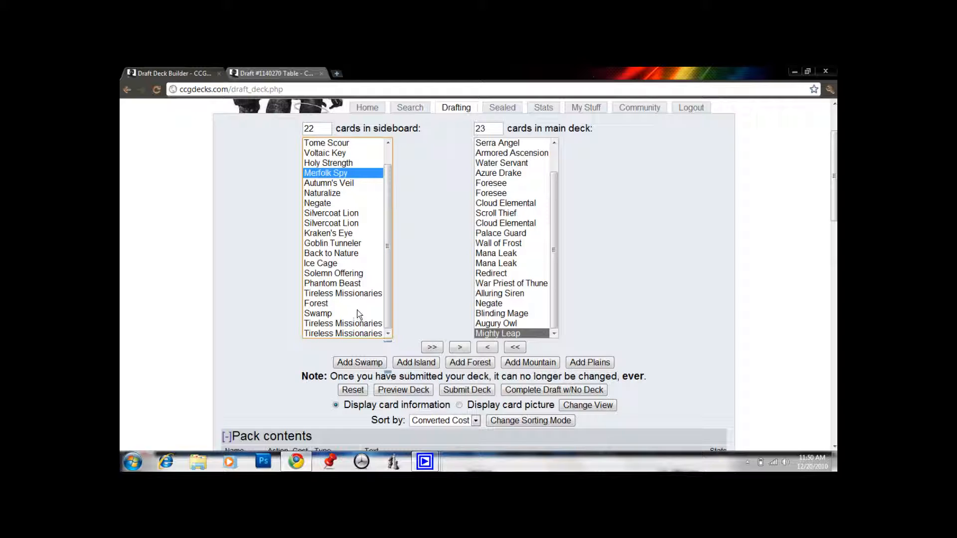
click(342, 323)
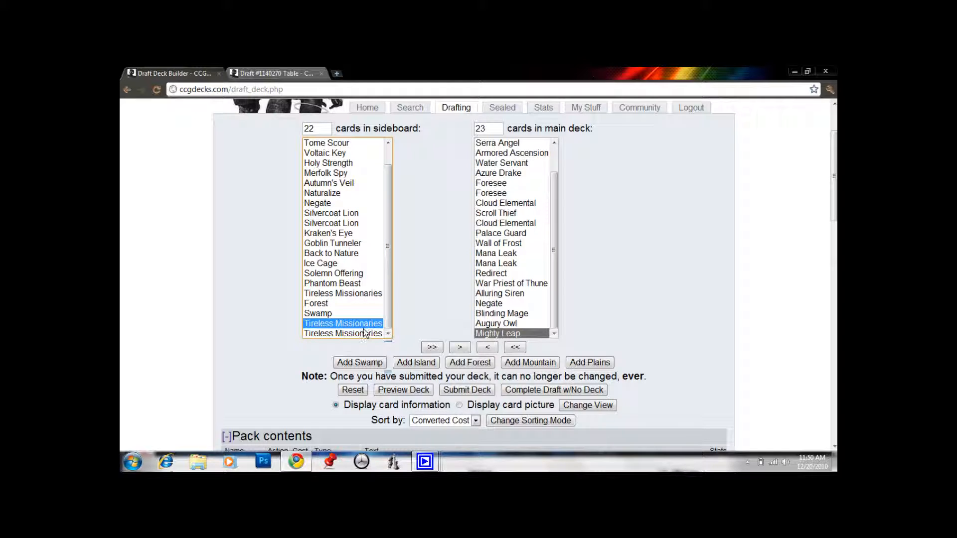
click(332, 283)
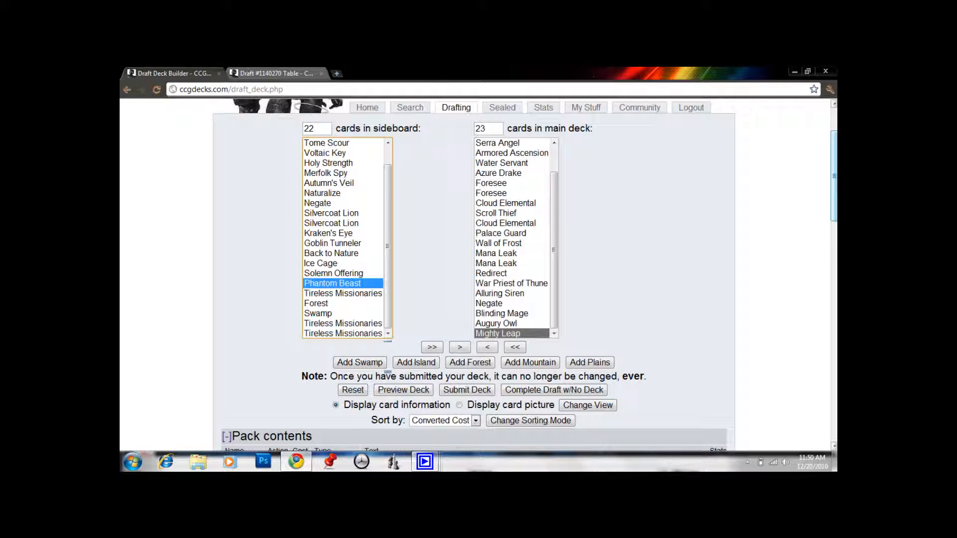
scroll(down, 3)
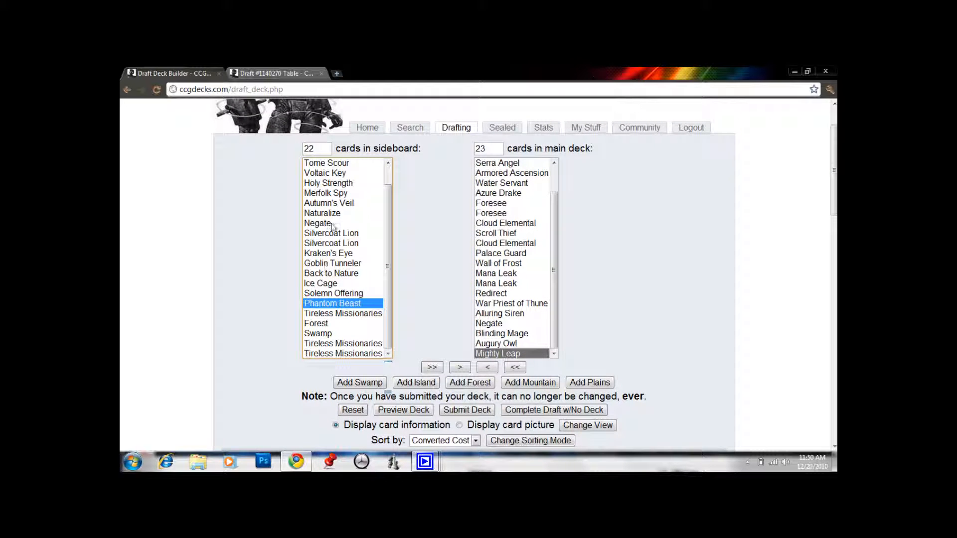
click(317, 222)
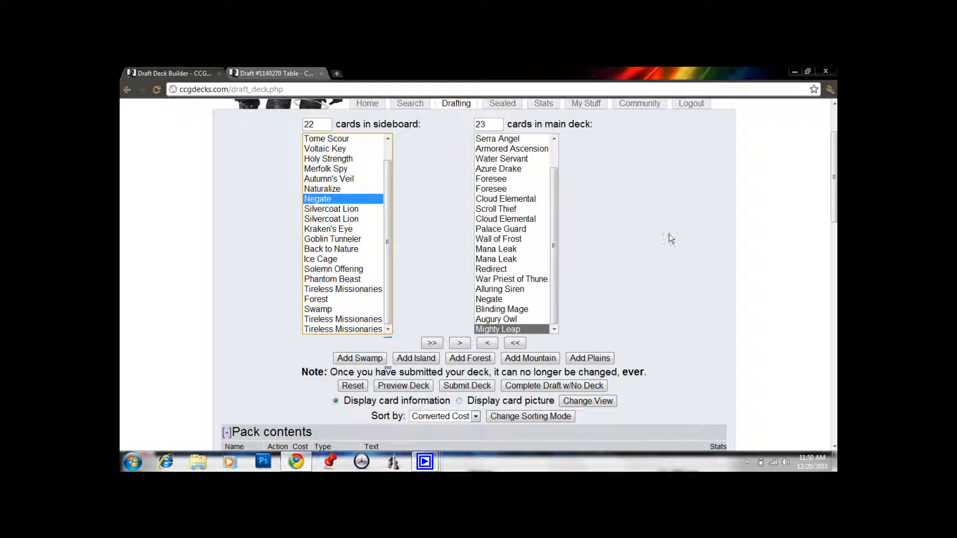
scroll(down, 3)
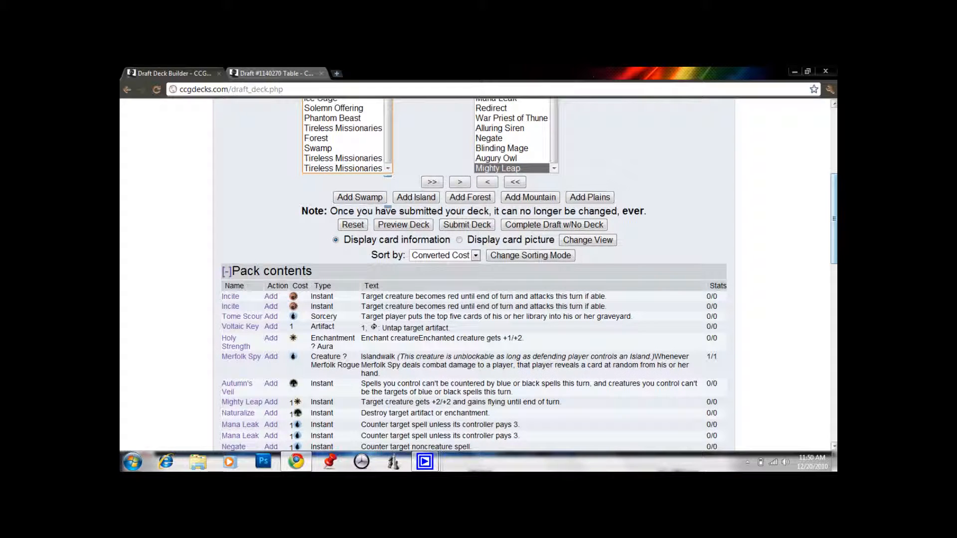
click(403, 225)
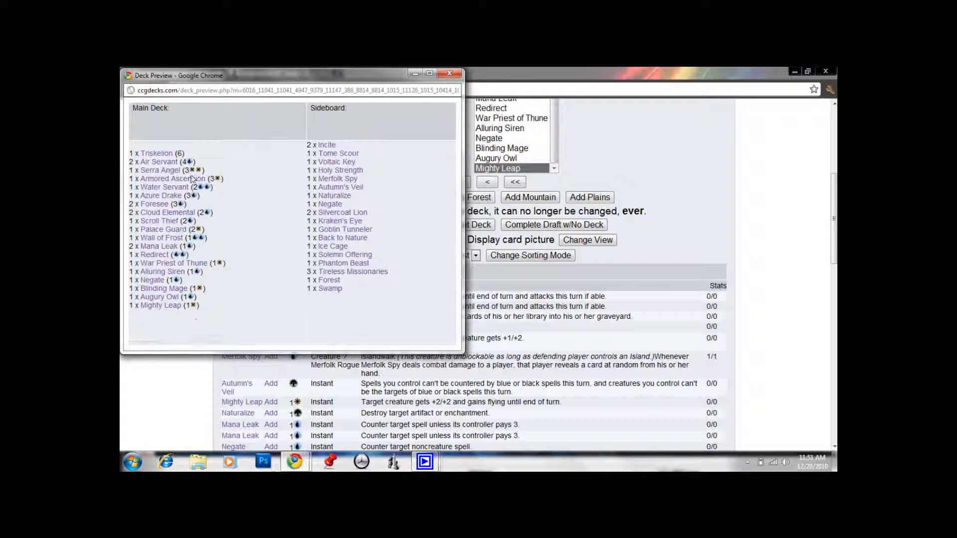
mouse_move(177, 165)
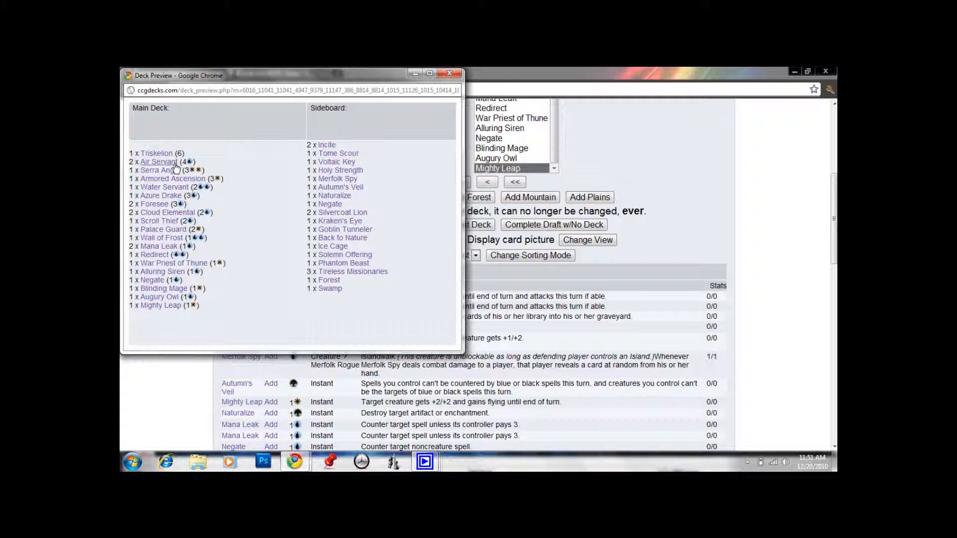
mouse_move(164, 216)
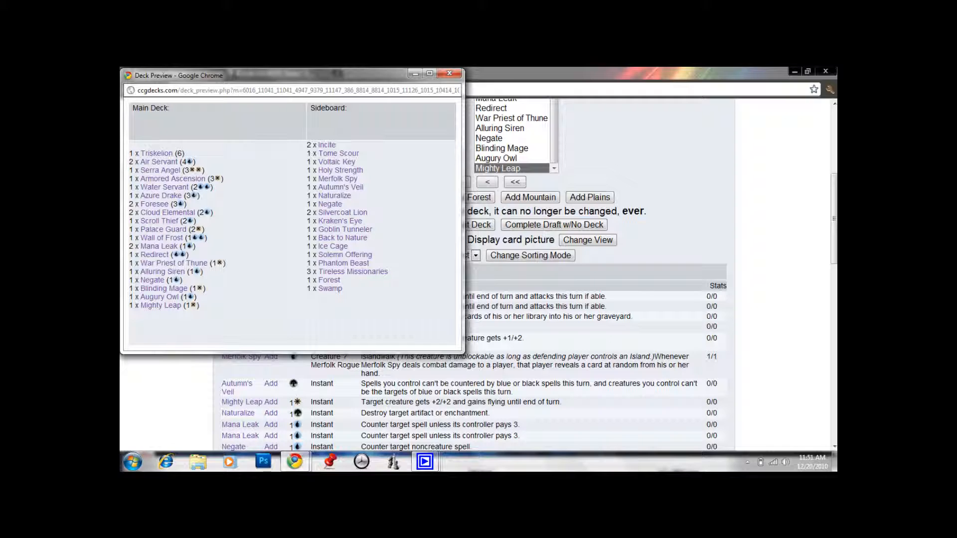
mouse_move(450, 75)
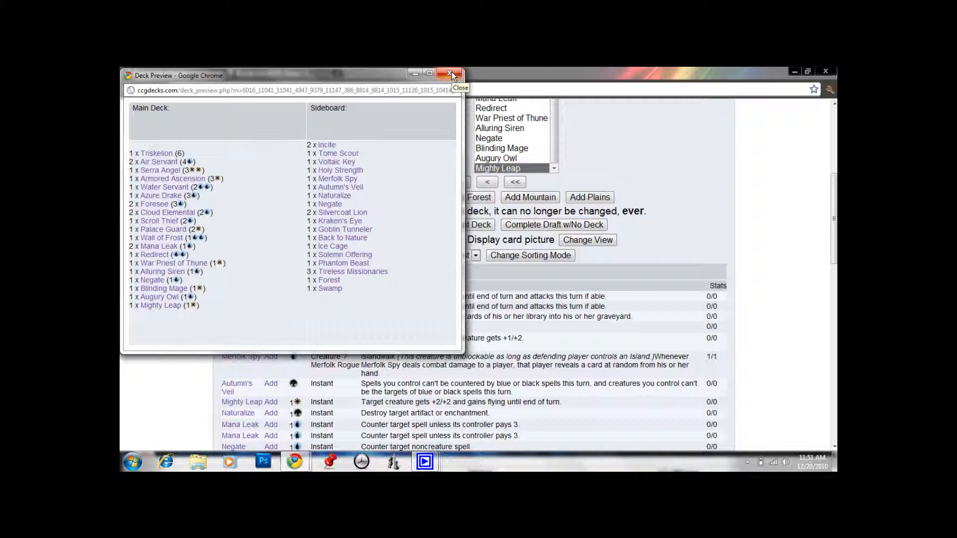
mouse_move(192, 243)
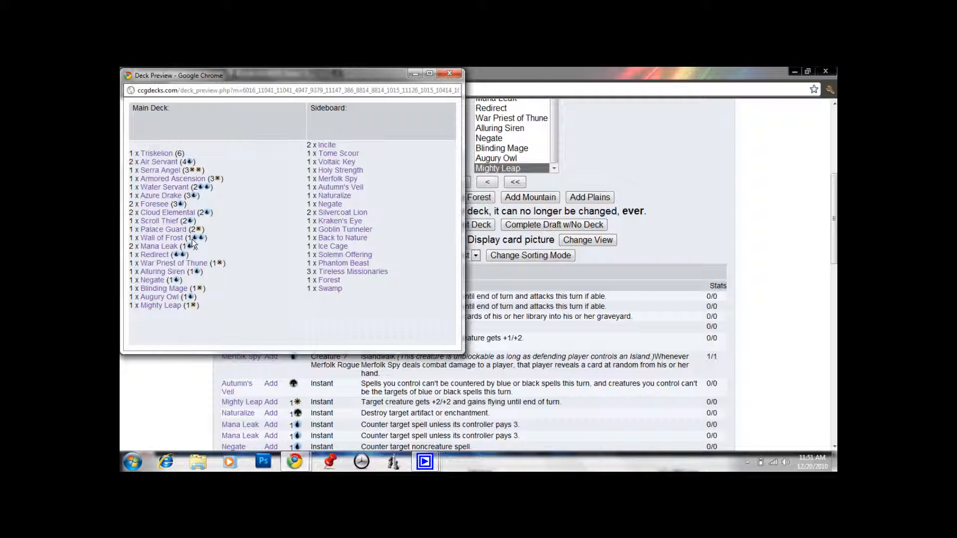
mouse_move(217, 192)
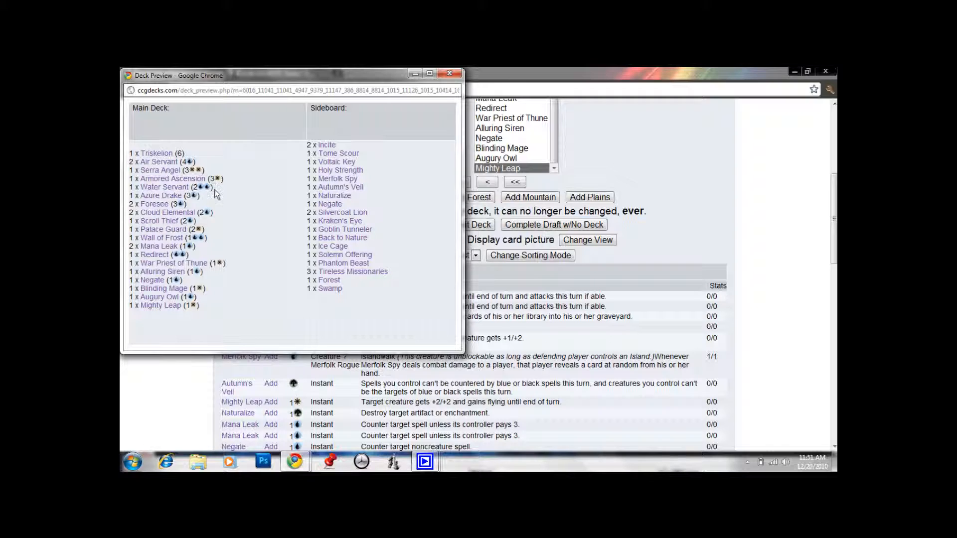
mouse_move(194, 240)
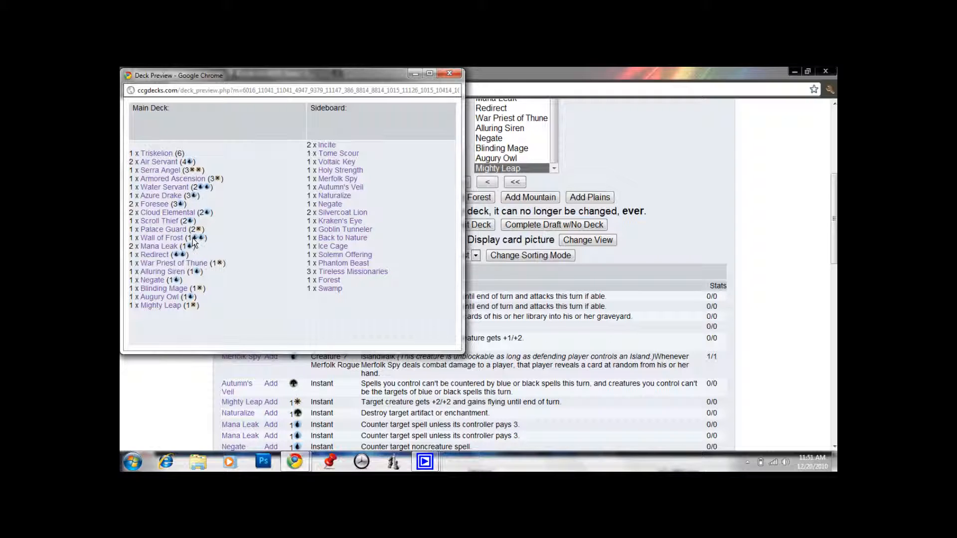
mouse_move(202, 241)
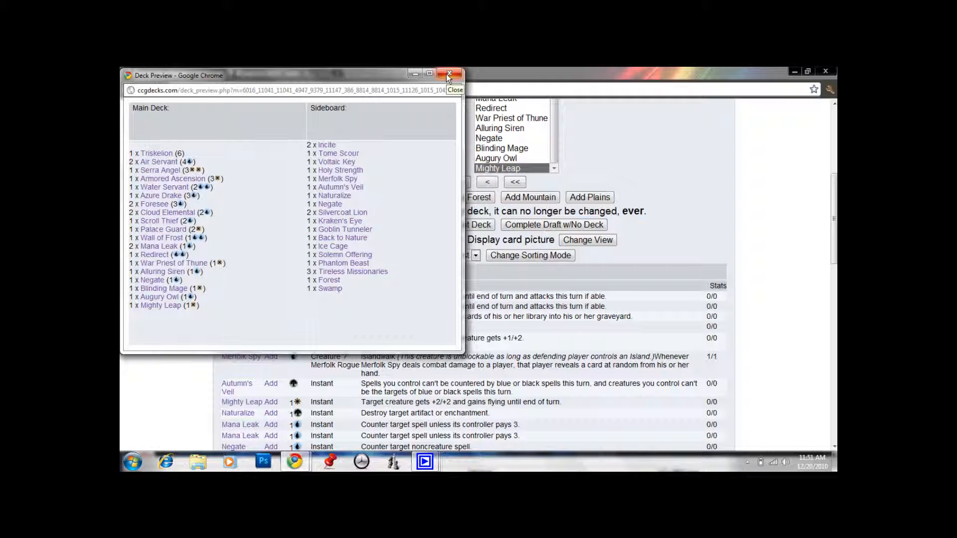
click(454, 89)
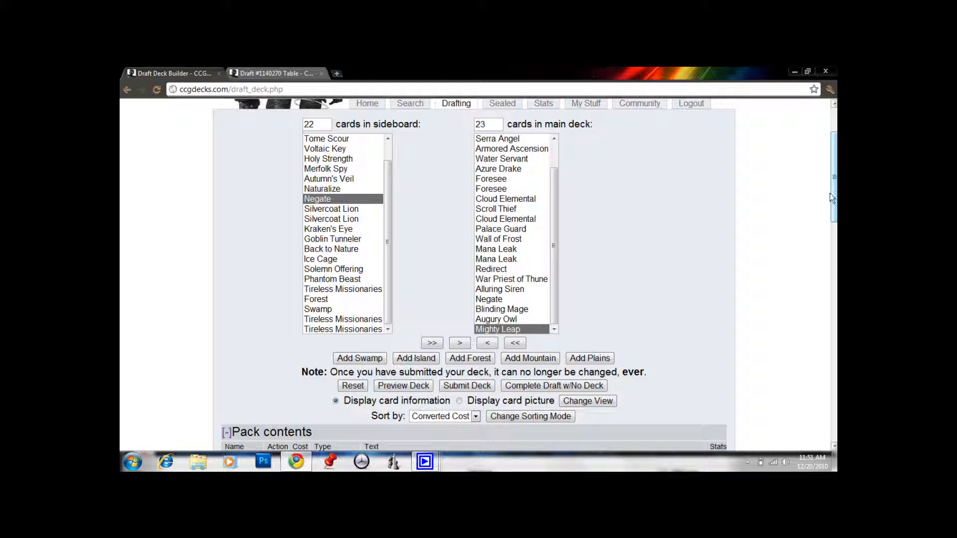
Reopen the Deck Preview showing the 23-card main deck and 22-card sideboard.
scroll(down, 3)
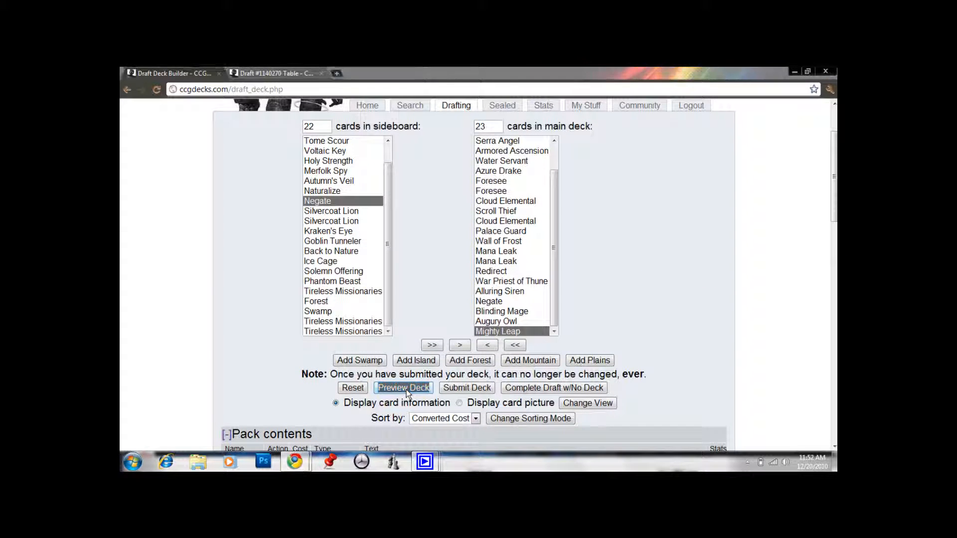
click(403, 388)
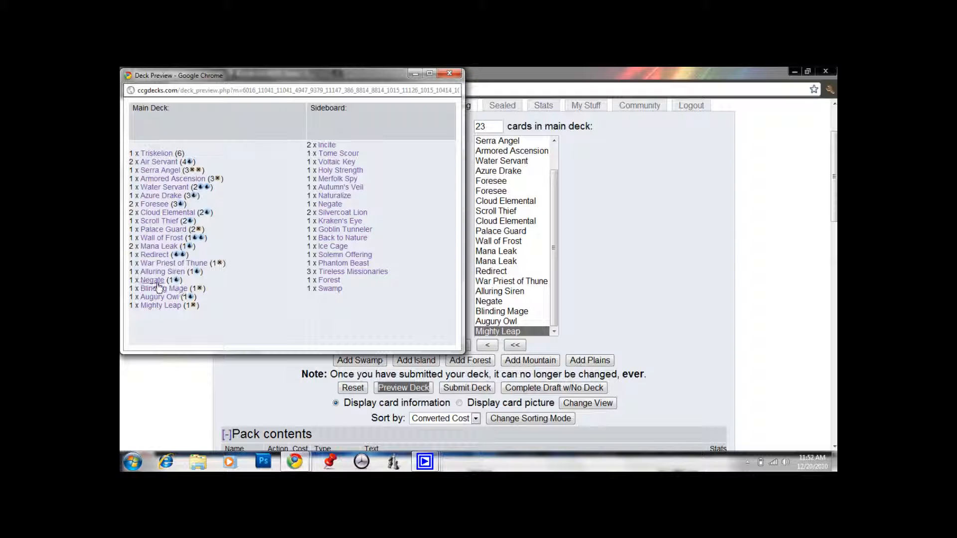
Bring the draft builder window back in front of the Deck Preview popup.
click(161, 288)
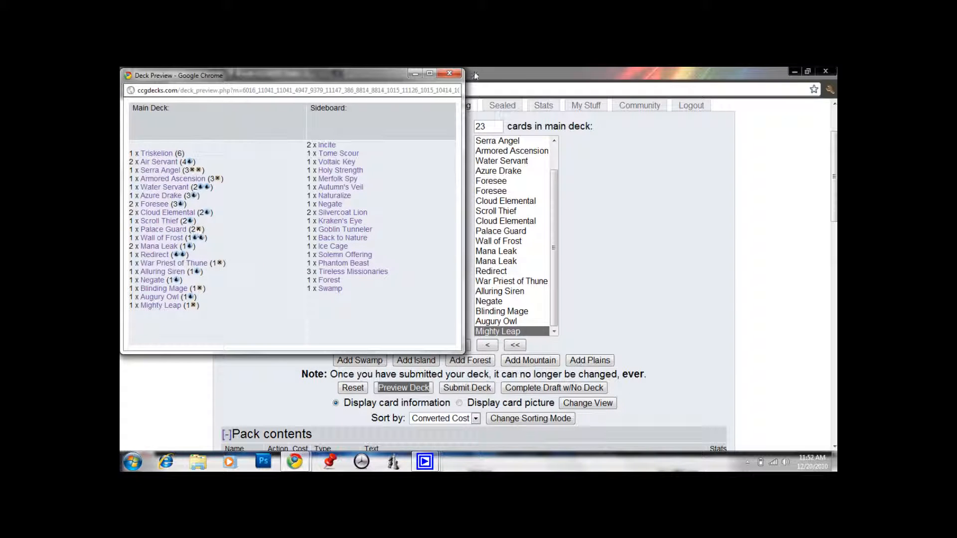
click(449, 74)
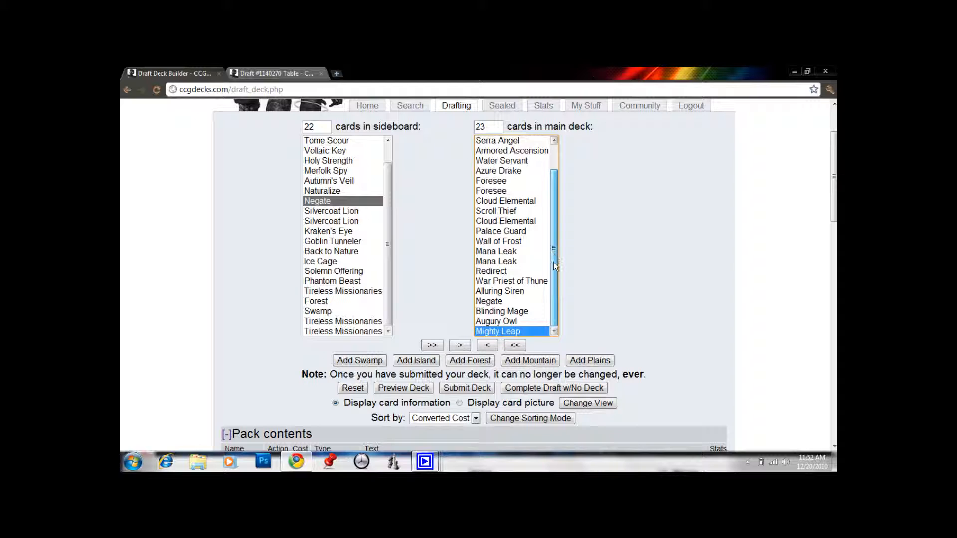
mouse_move(536, 307)
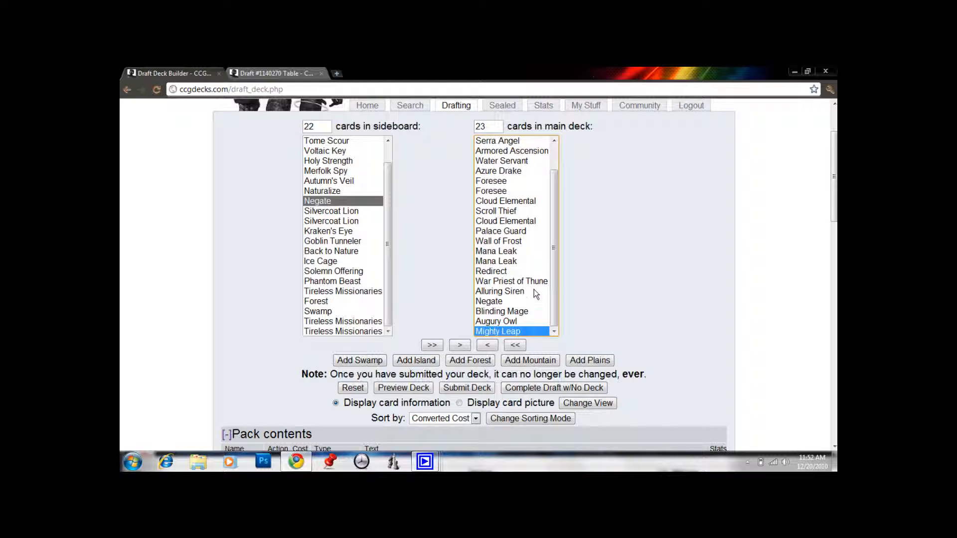
Add basic Islands to the main deck, raising it from 23 to 32 cards.
click(511, 151)
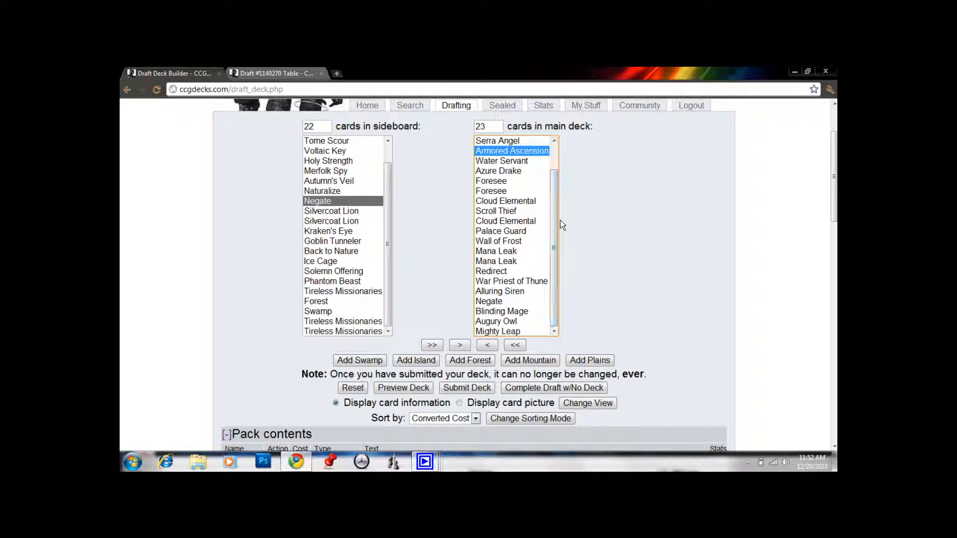
click(401, 388)
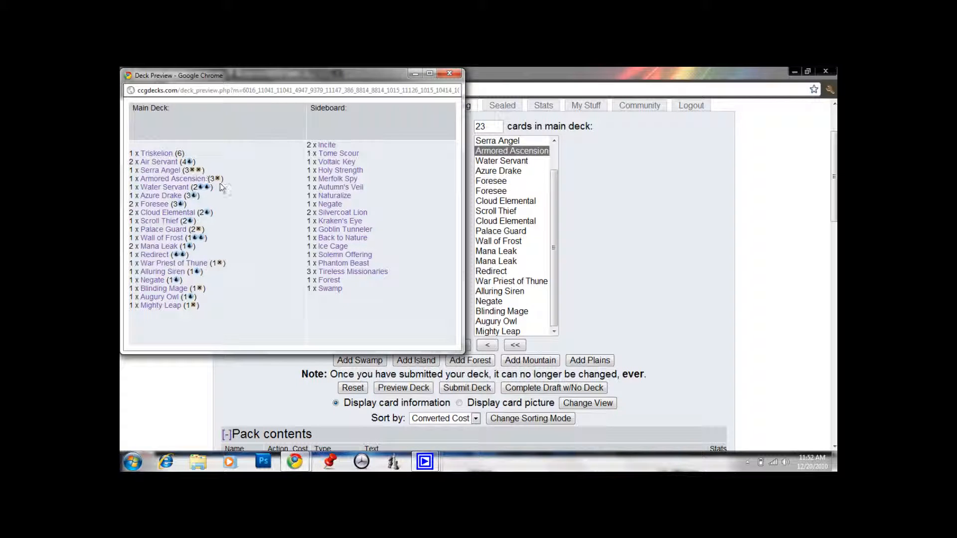
mouse_move(214, 178)
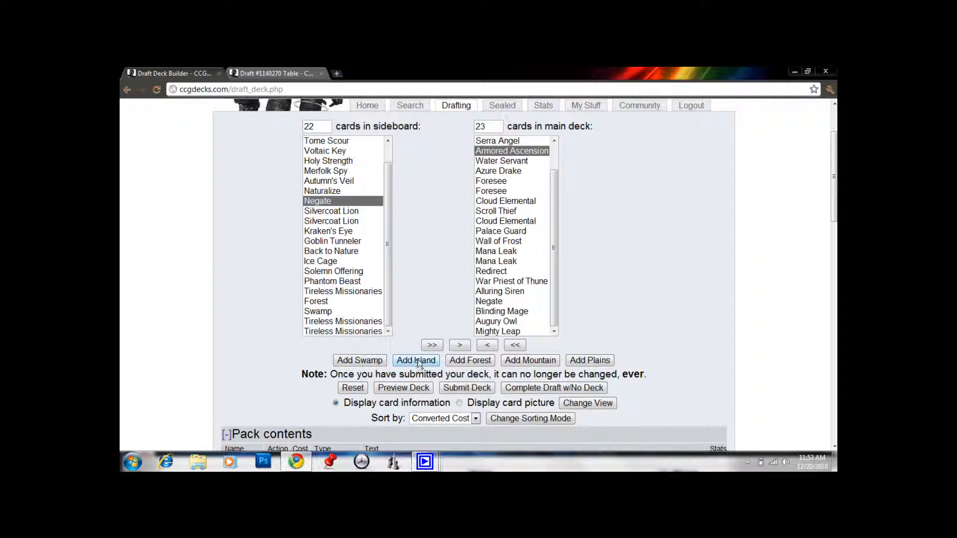
click(416, 359)
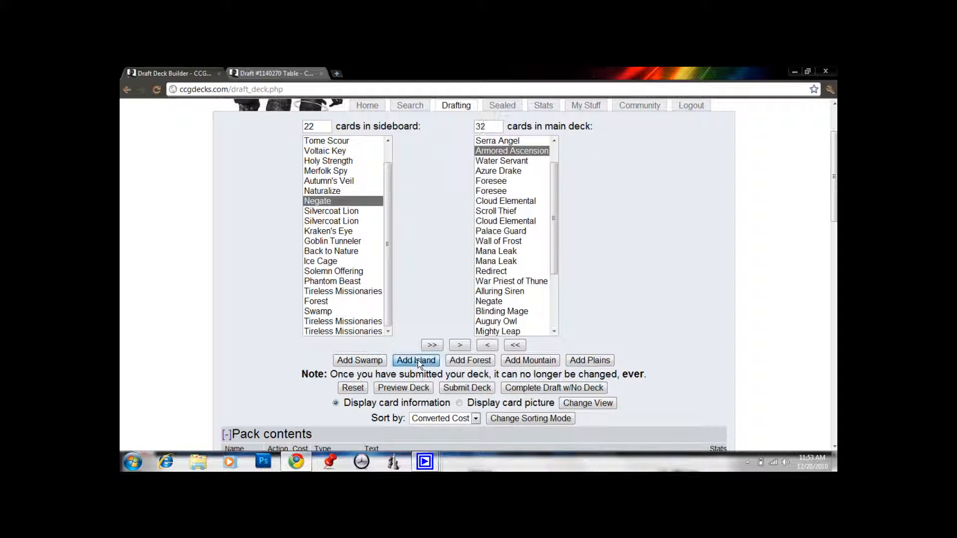
Add 7 Plains to complete a 40-card deck and preview it with 10 Islands and 7 Plains.
click(588, 360)
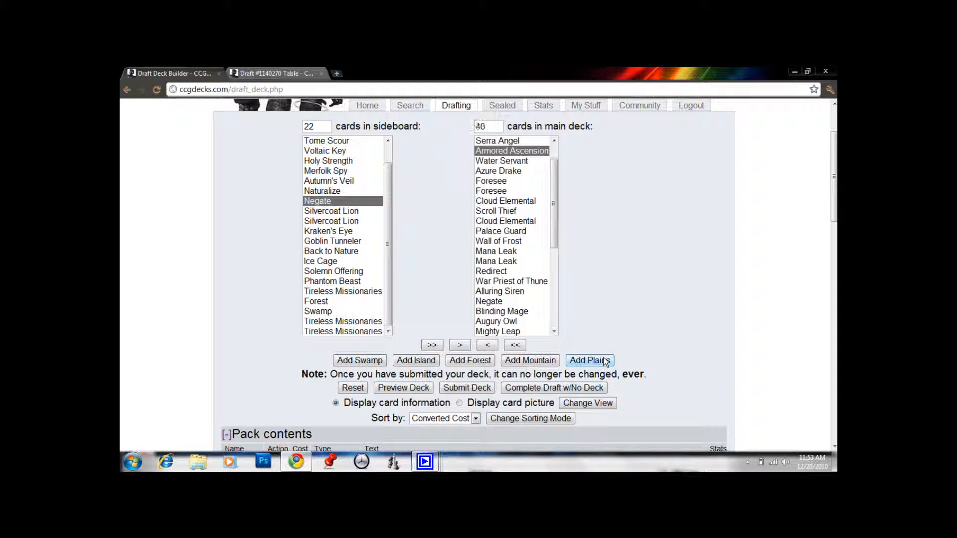
click(588, 359)
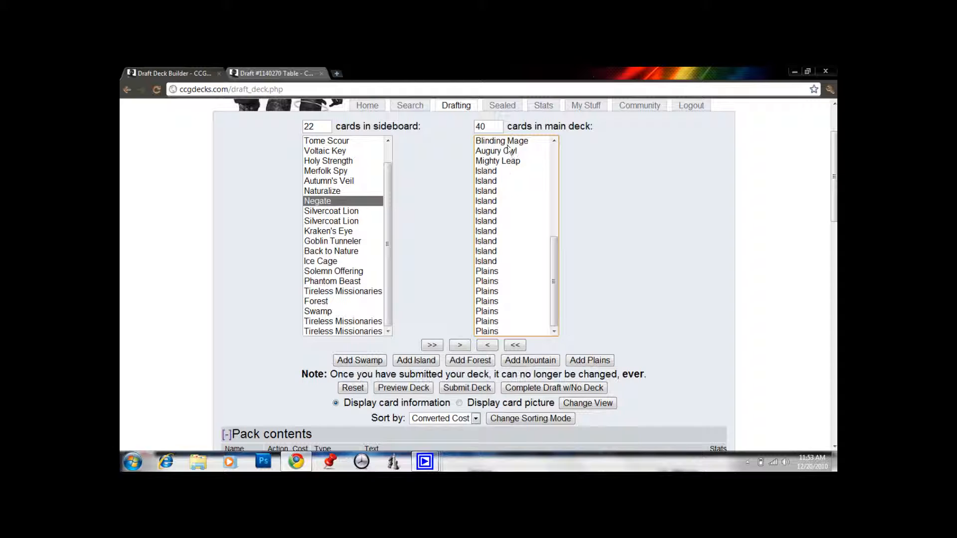
click(486, 201)
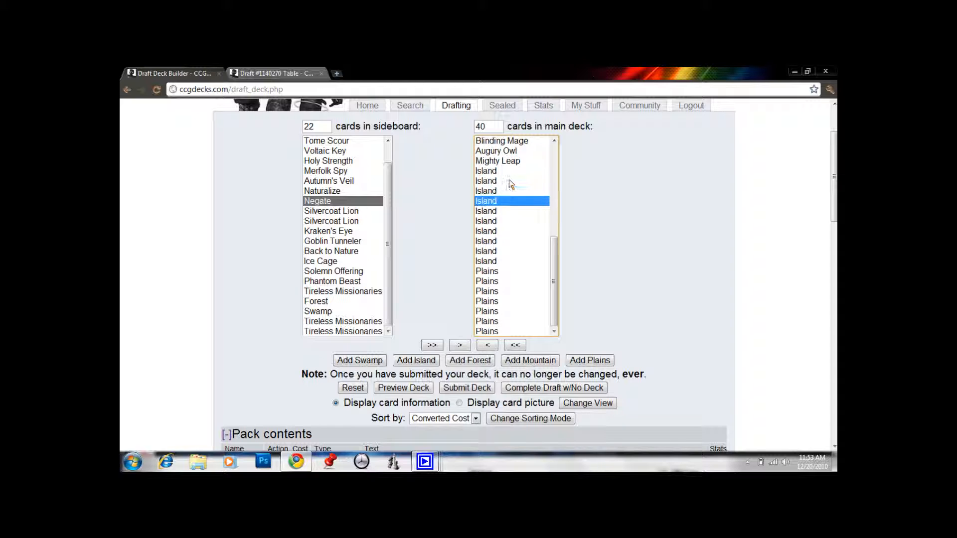
click(487, 271)
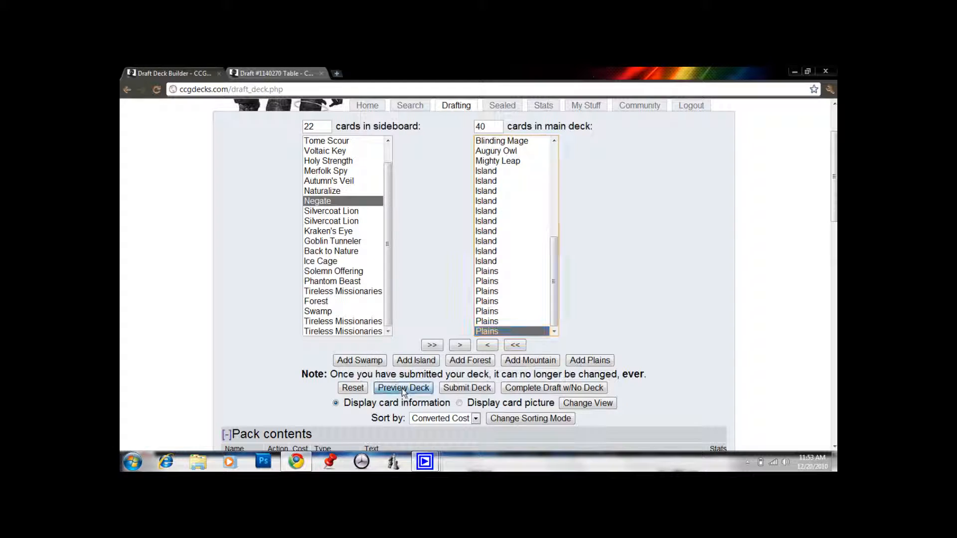
click(403, 388)
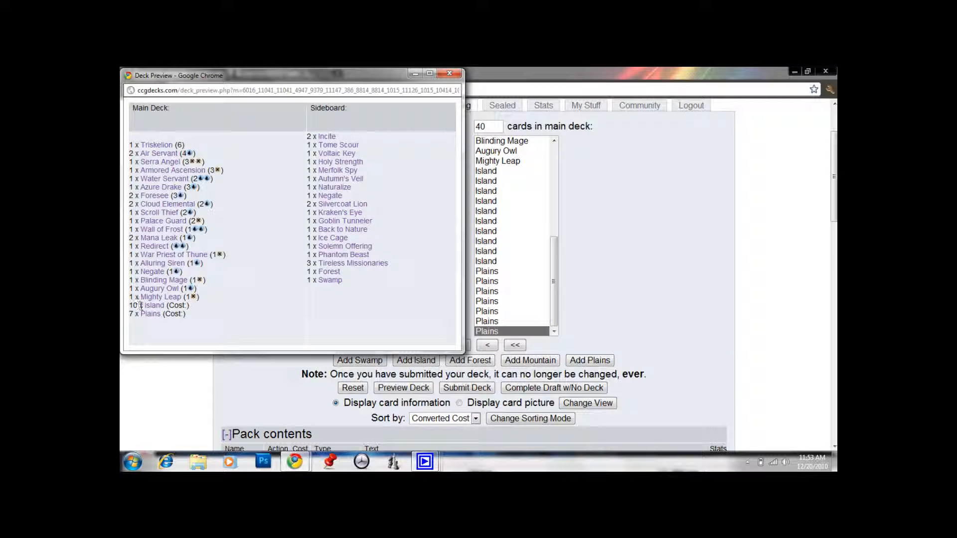
mouse_move(154, 271)
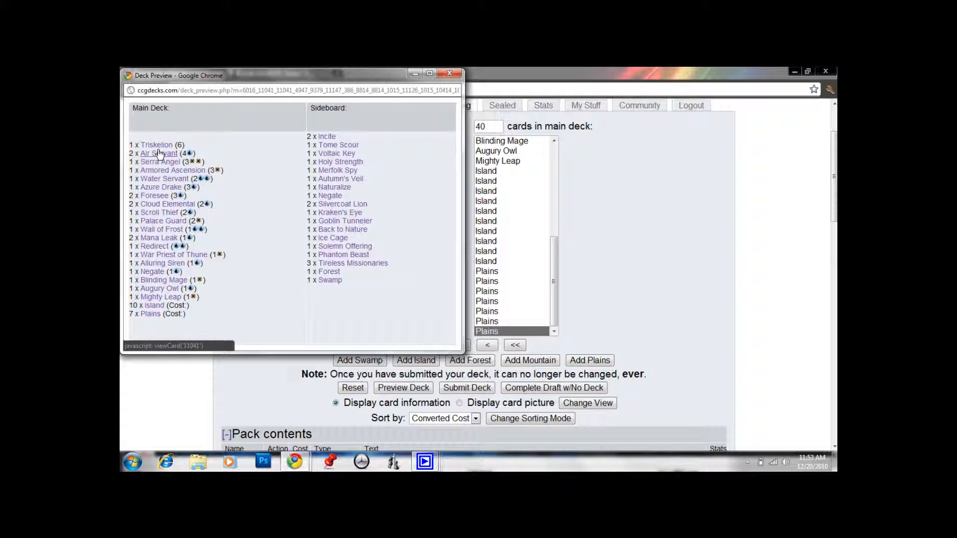
View Triskelion's card details and prices from the deck preview, then dismiss them.
click(158, 153)
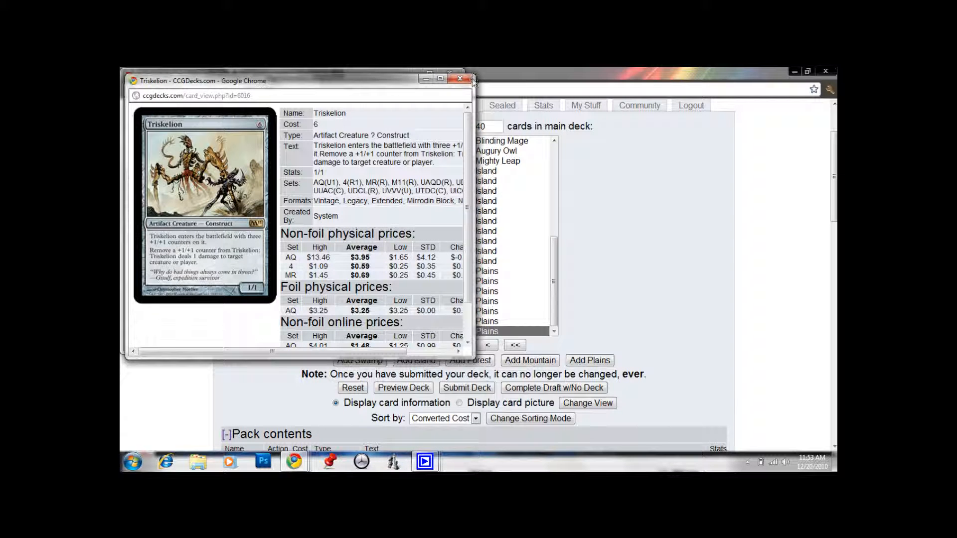
click(403, 387)
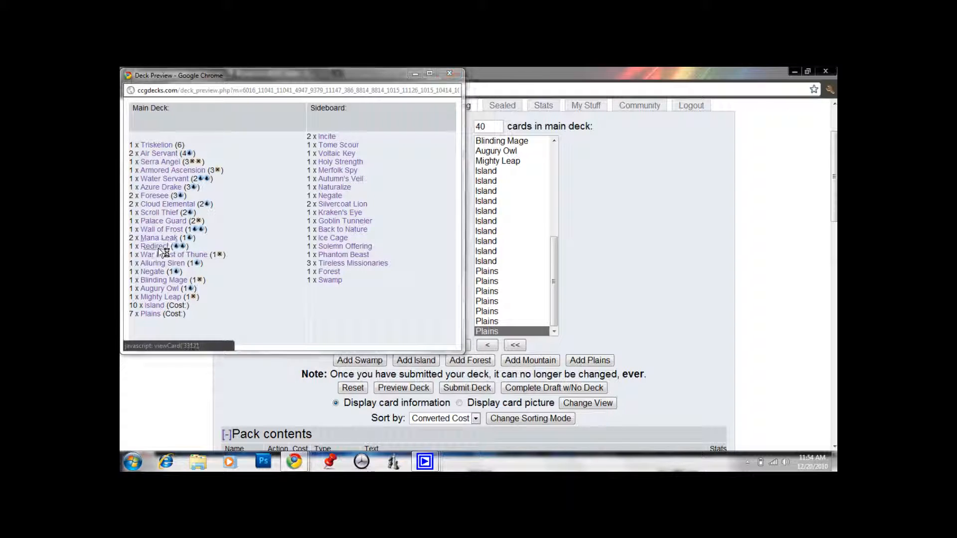
View the Redirect card's details and price tables from the deck preview.
click(153, 246)
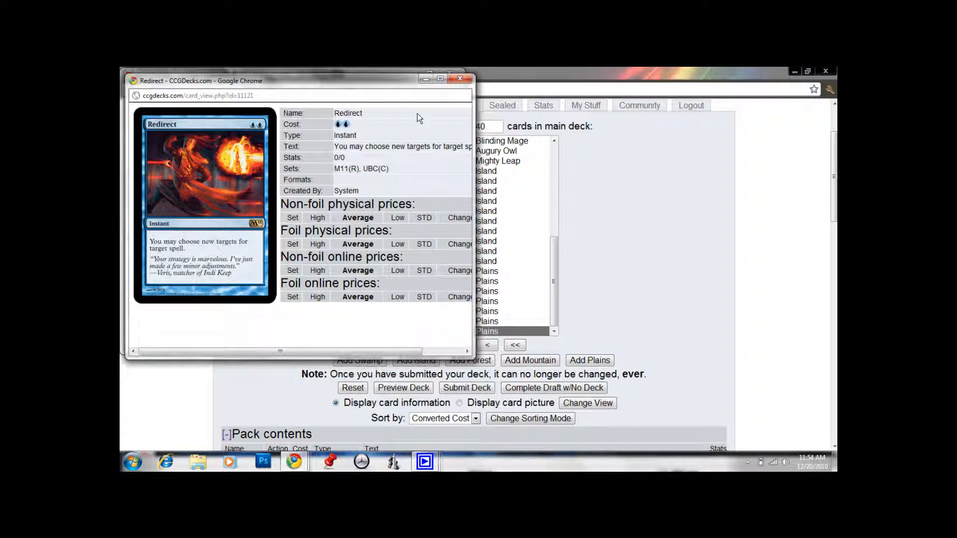
mouse_move(458, 79)
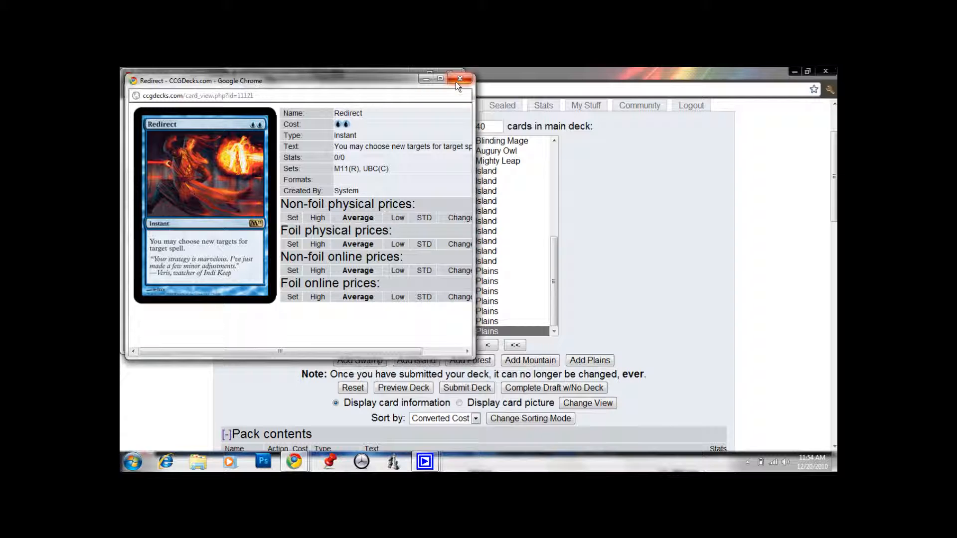
Dismiss the Redirect card details and the deck preview, returning to the deck builder.
click(460, 80)
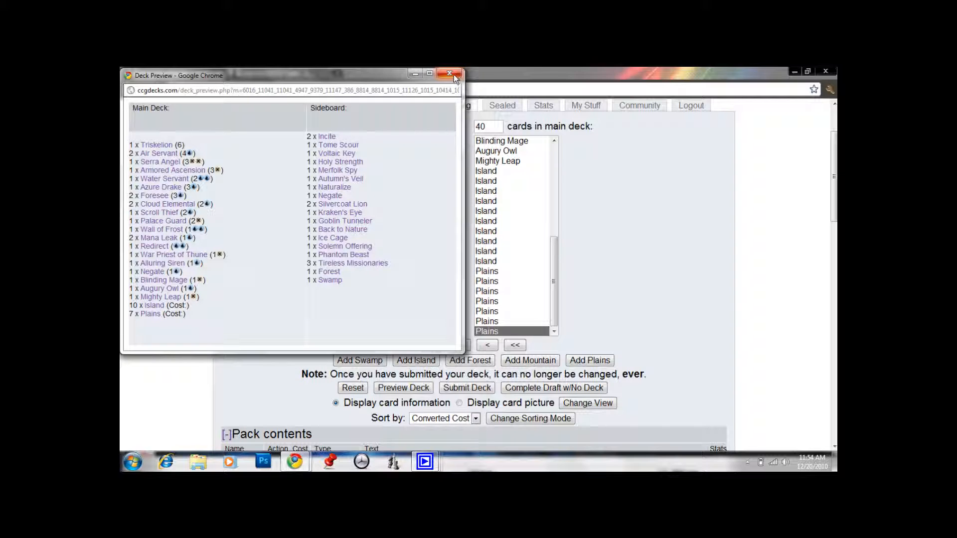
click(449, 73)
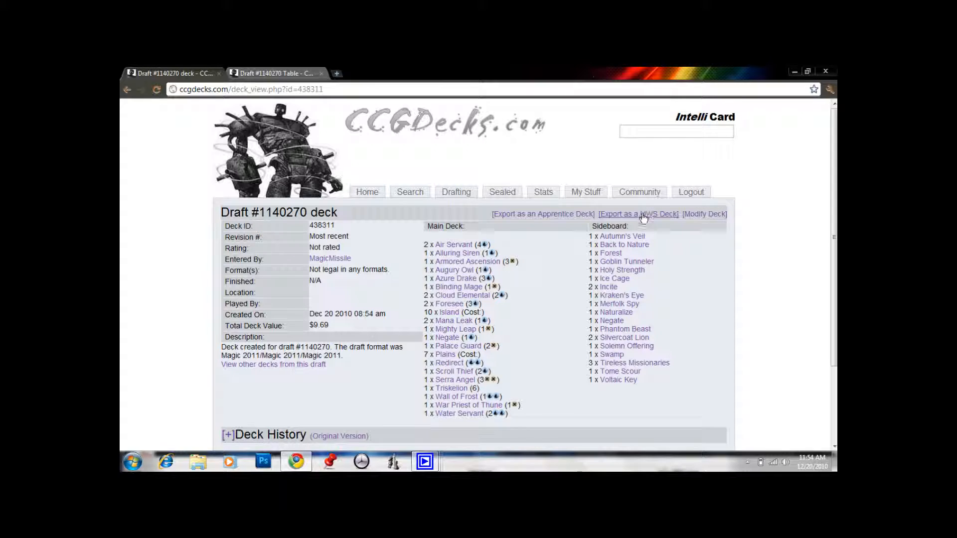
Review the saved deck page showing 10 Islands, 7 Plains and the $9.69 deck value.
scroll(down, 3)
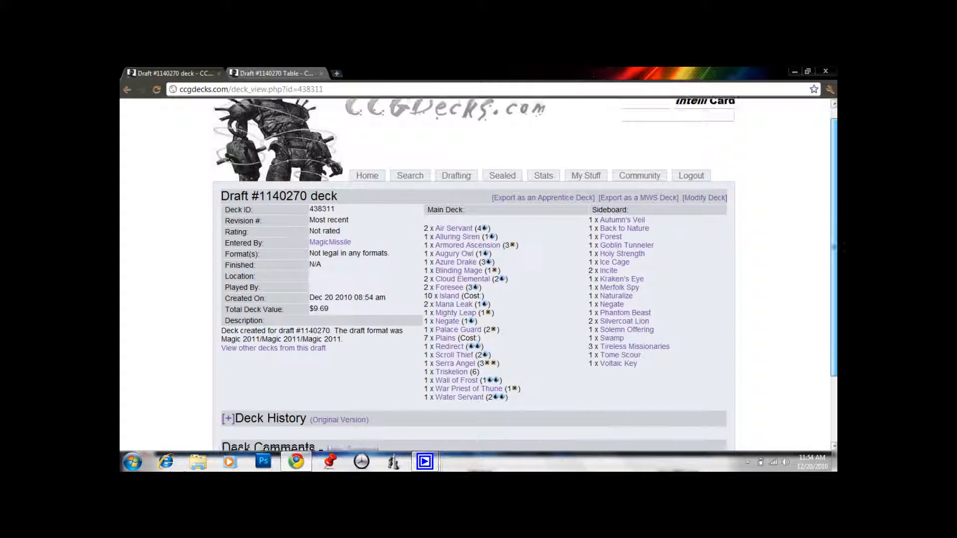
scroll(down, 3)
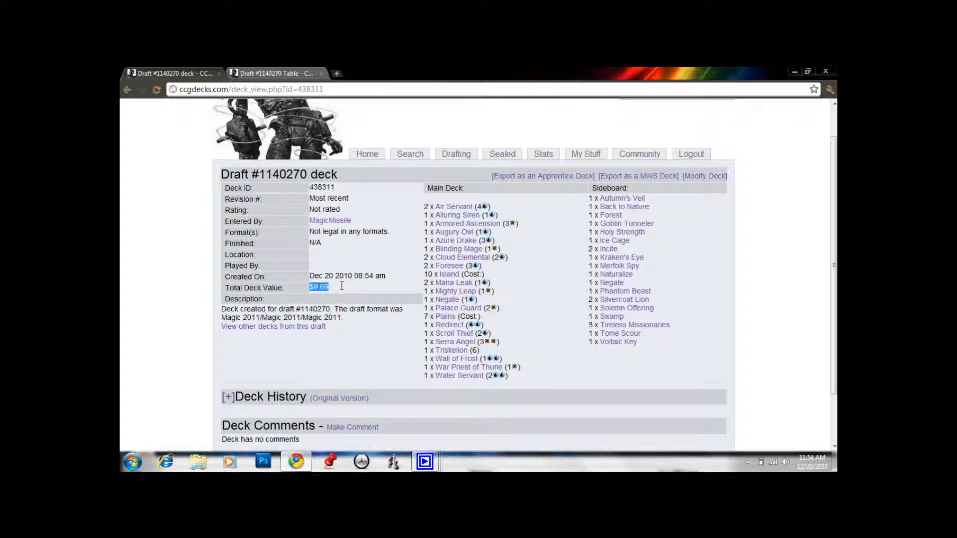
click(339, 288)
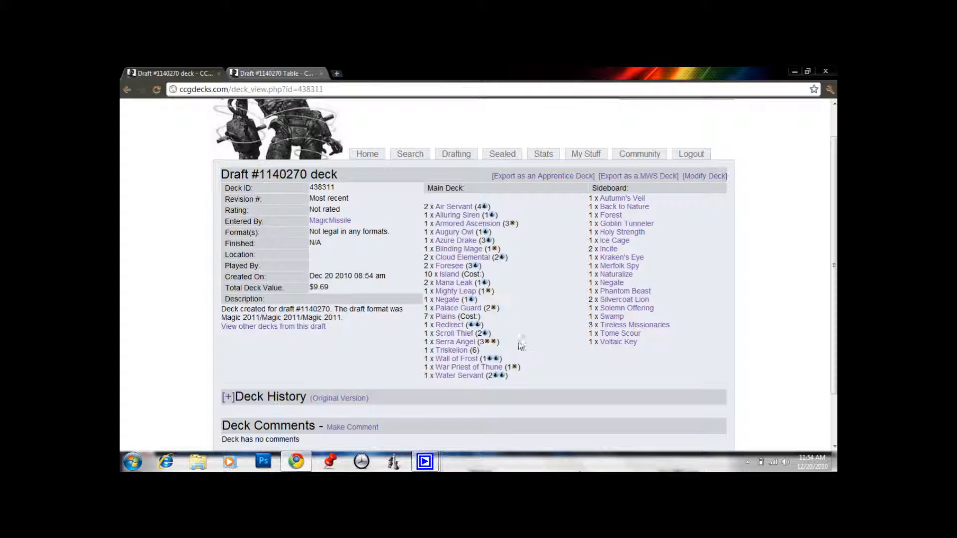
mouse_move(449, 325)
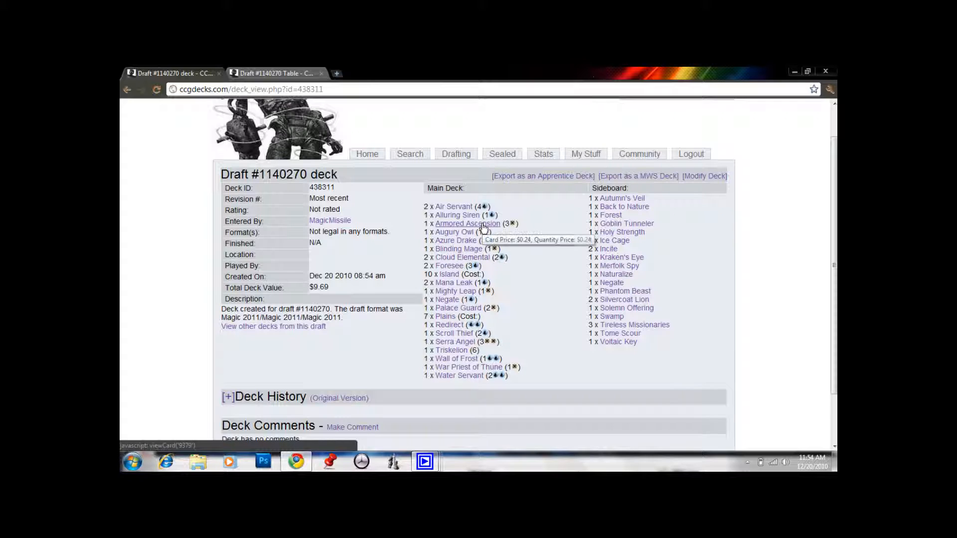
mouse_move(455, 240)
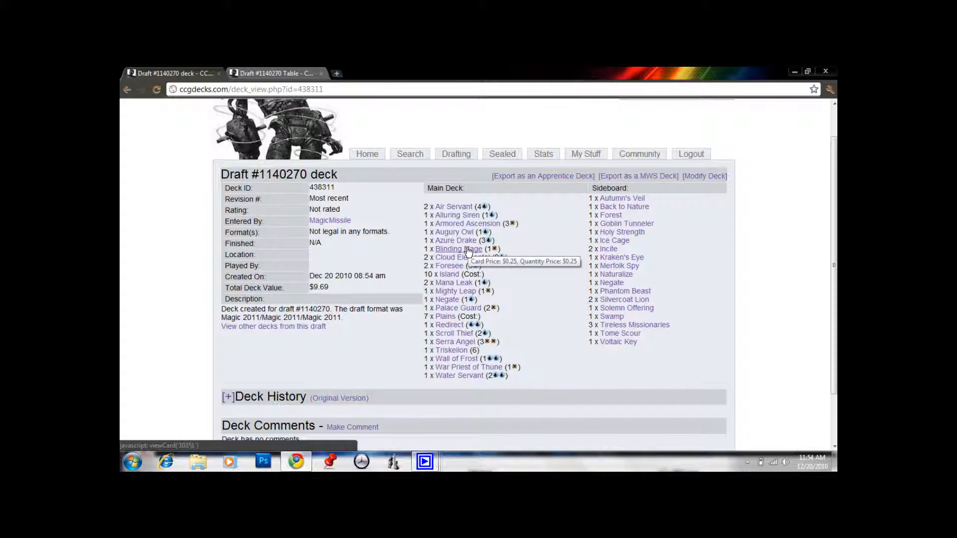
mouse_move(461, 257)
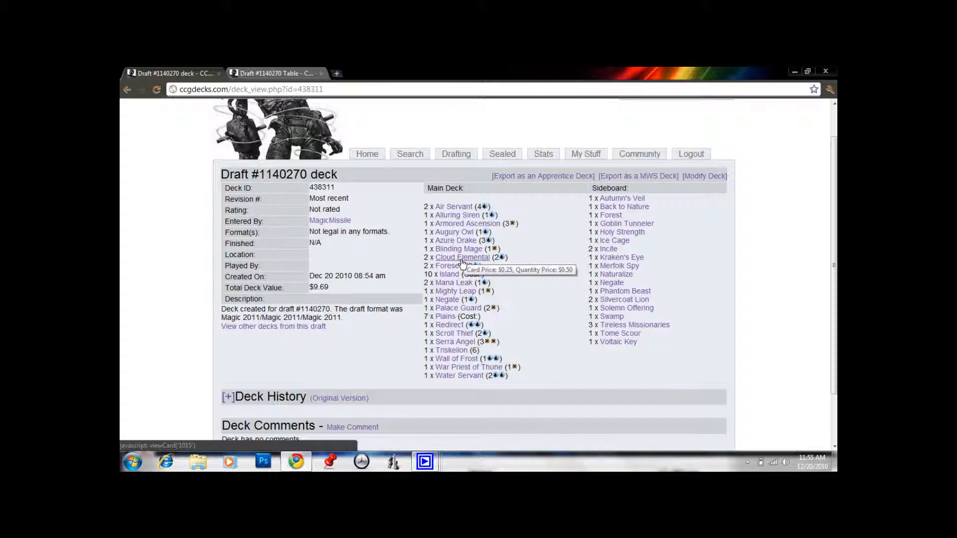
mouse_move(552, 290)
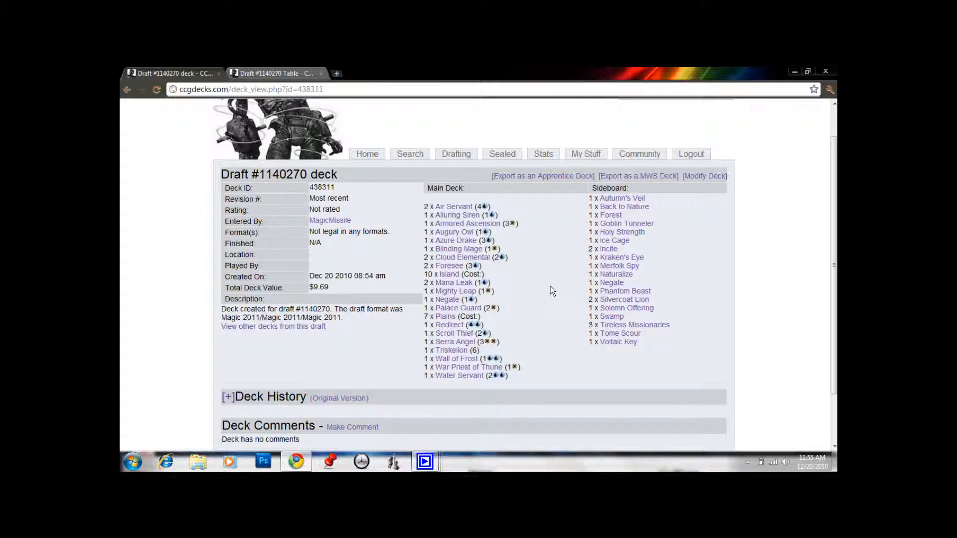
mouse_move(545, 203)
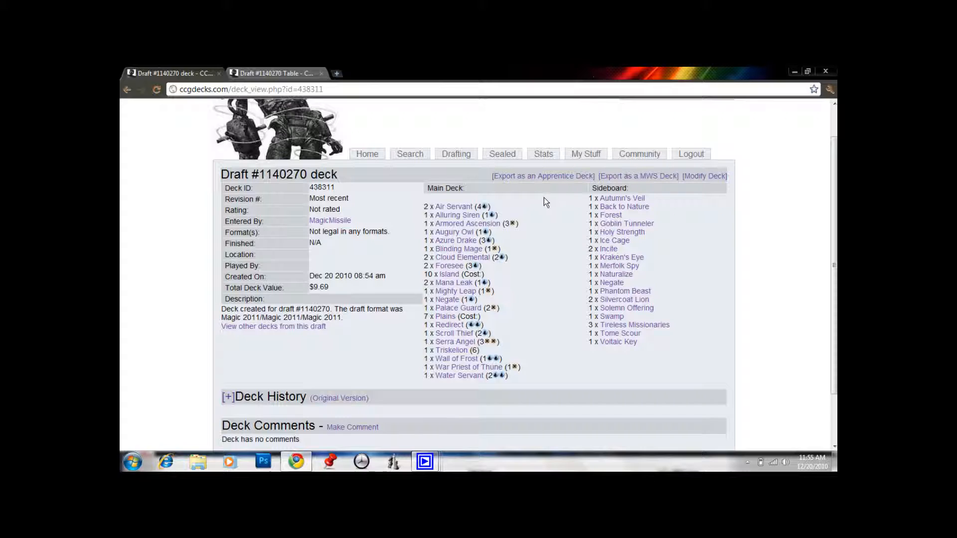